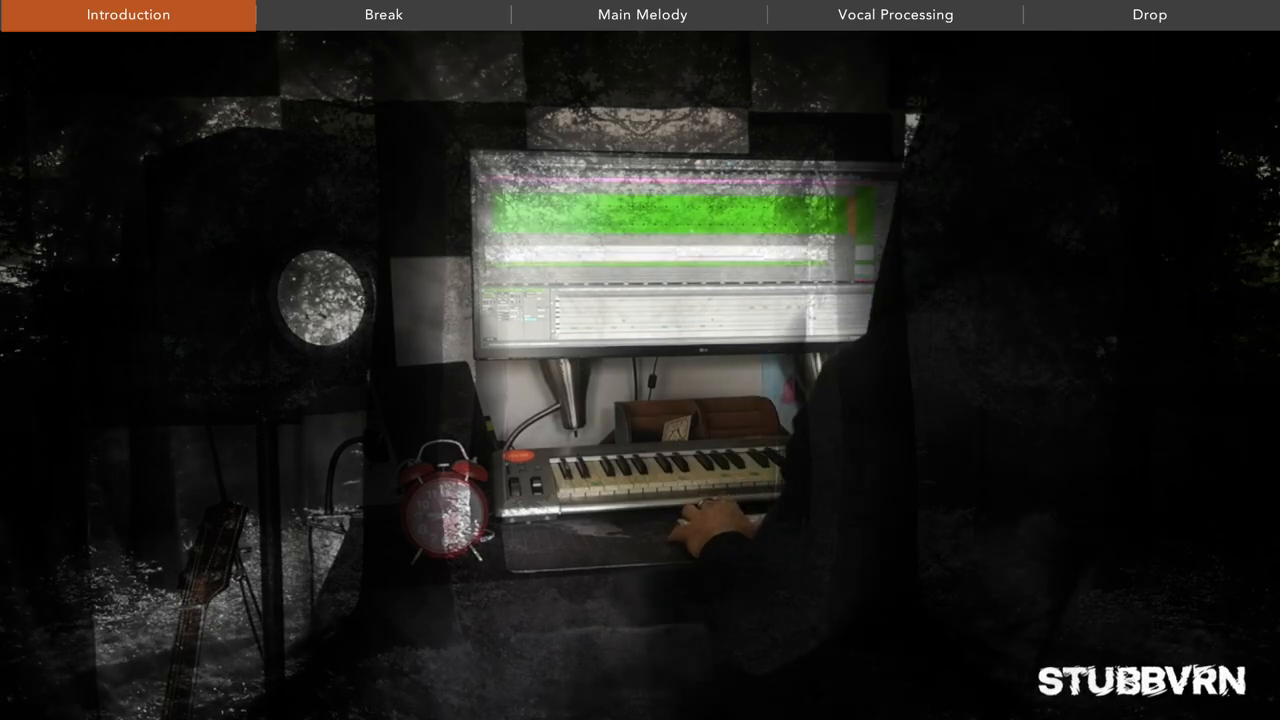
# - Select the Drop 1 K kick clip to show its Clip and Sample panels
pyautogui.click(384, 14)
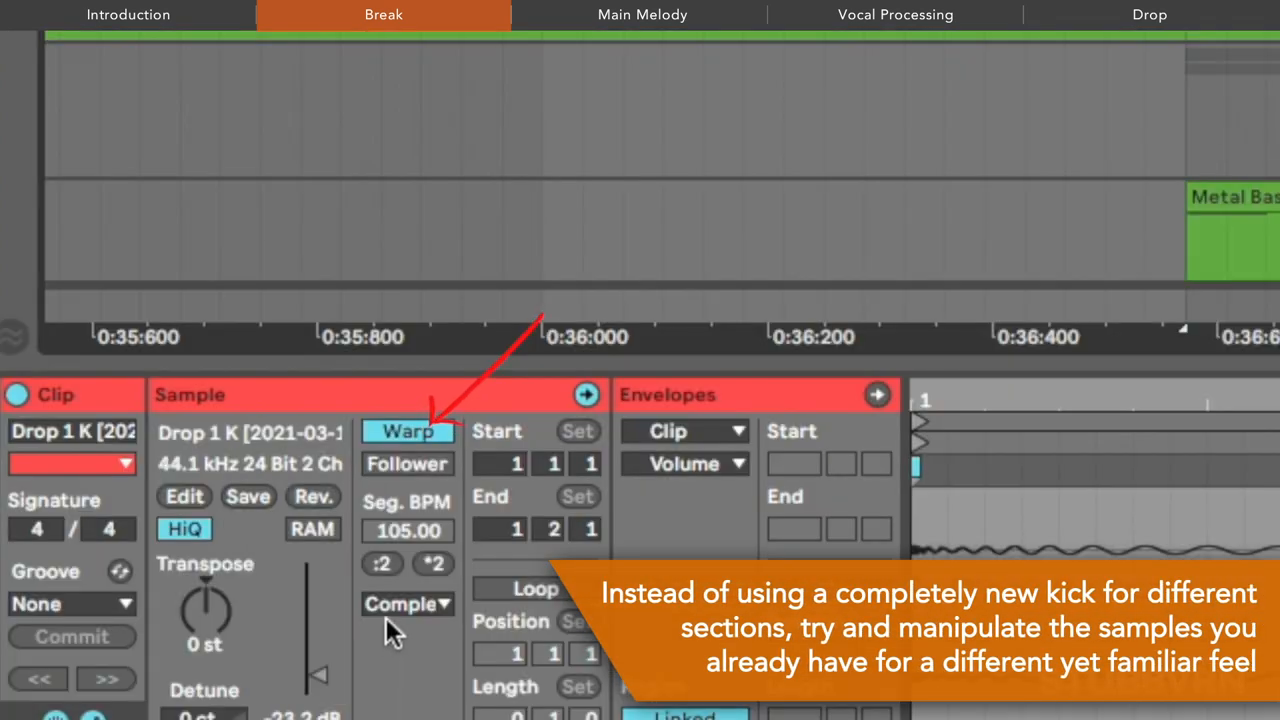
# - Switch the kick sample's warp mode from Complex to Beats with Preserve set to Transients
pyautogui.click(408, 604)
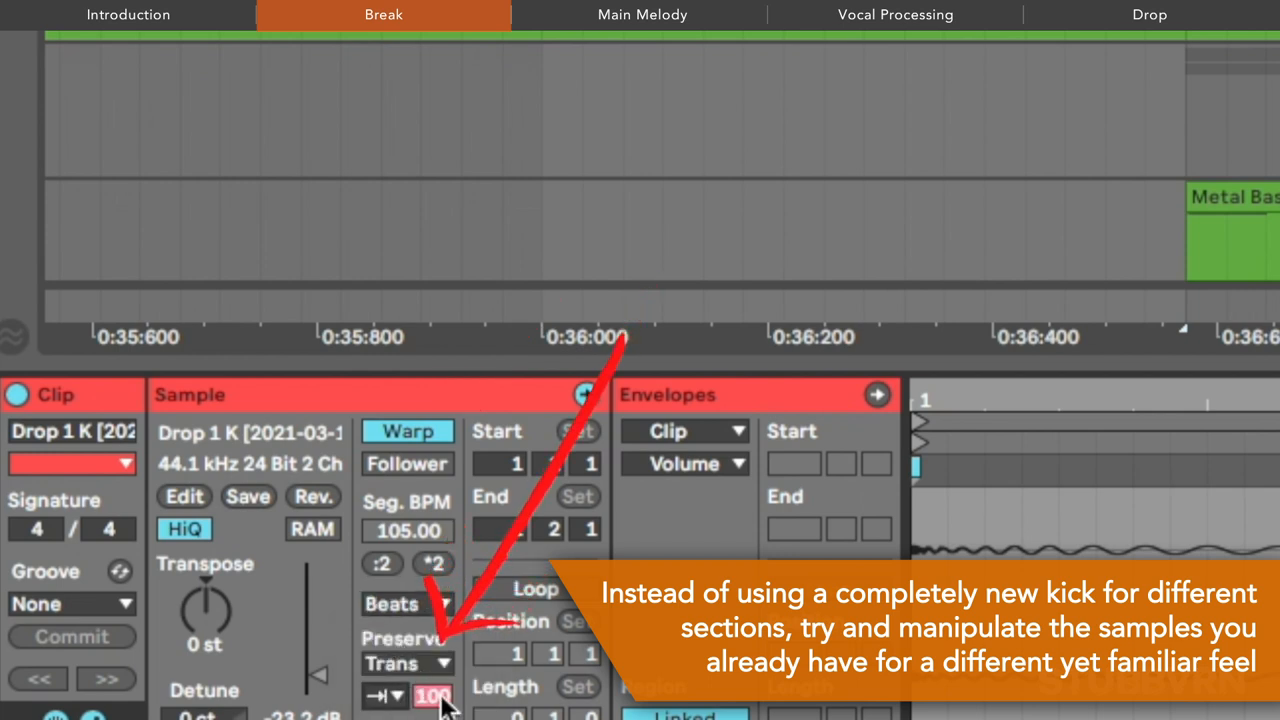
pyautogui.moveTo(430, 696); pyautogui.dragTo(430, 710)
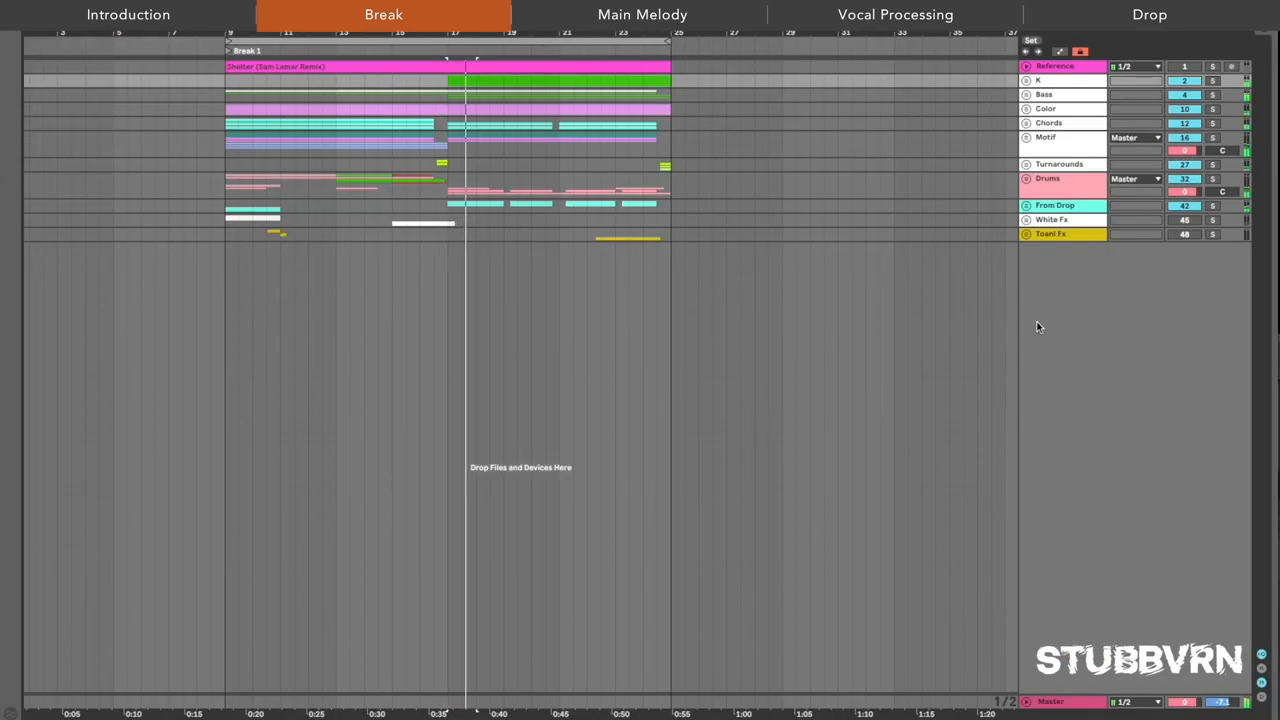
# - Scroll down the unfolded Drums group to reveal its kick, snare, crash and perc sub-tracks
pyautogui.scroll(-3)
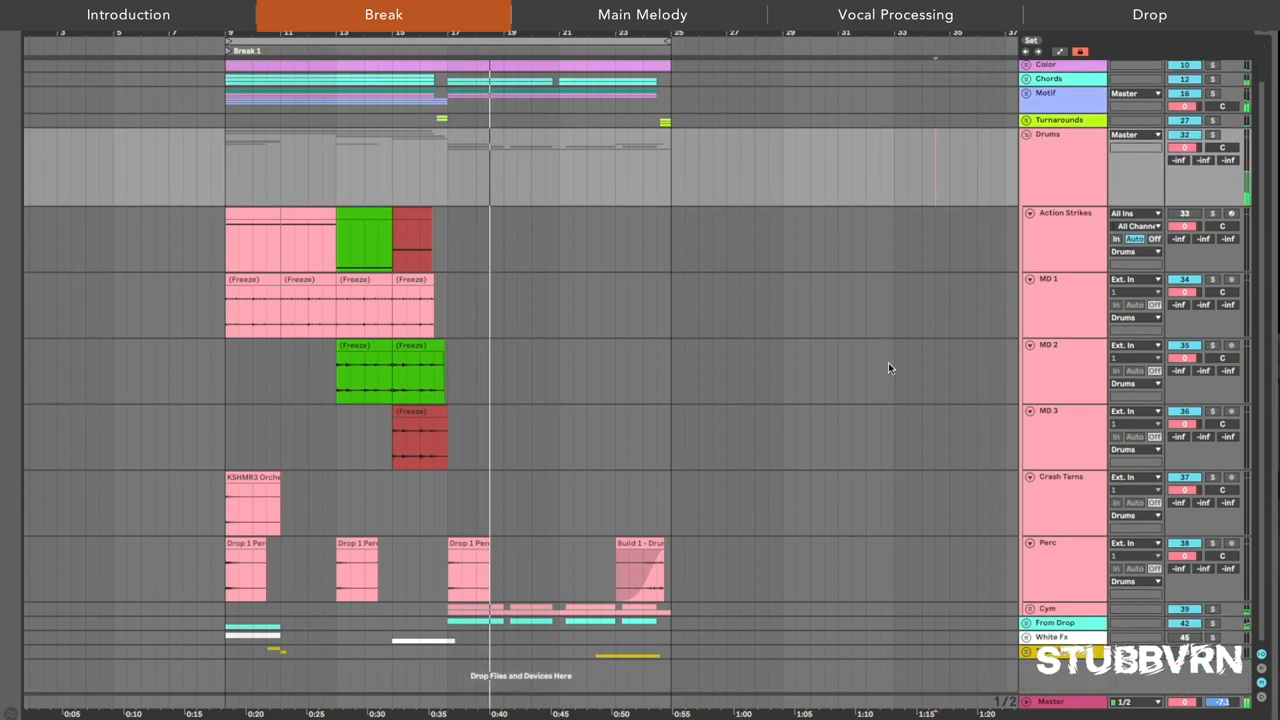
pyautogui.scroll(-3)
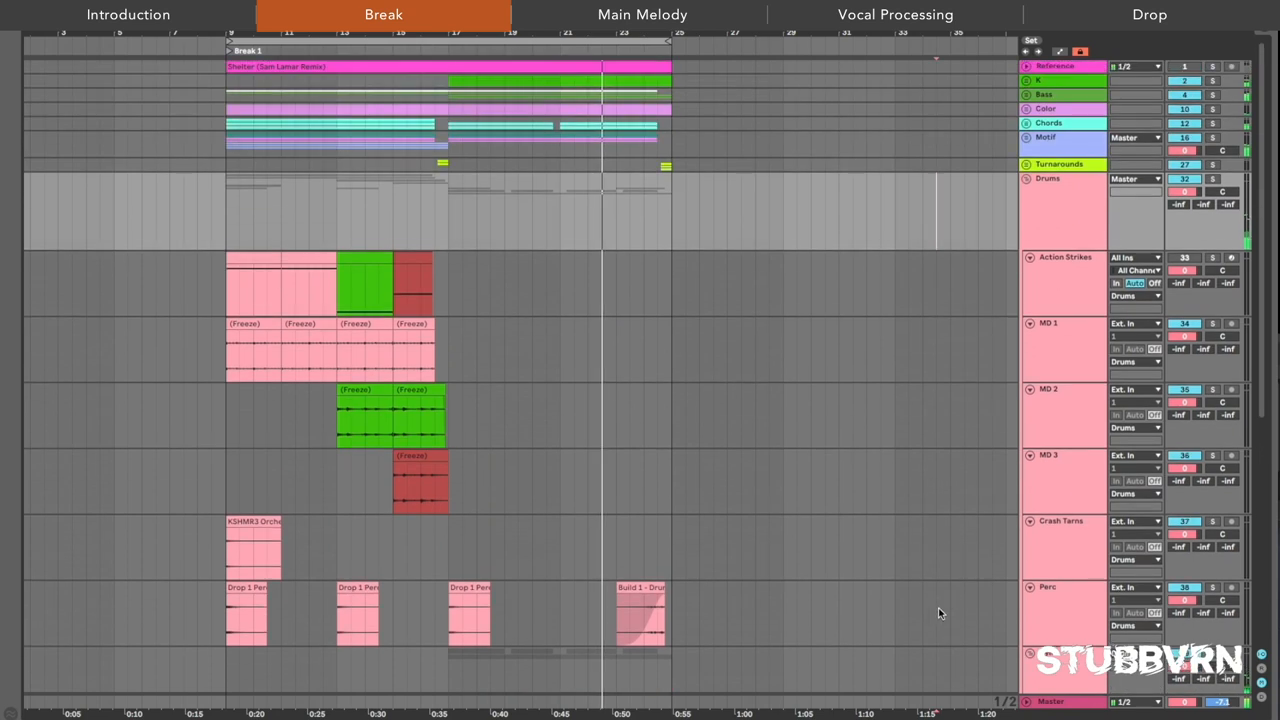
# - Bring up the Serum lead preset window from the Lead Assist track's device
pyautogui.click(1028, 178)
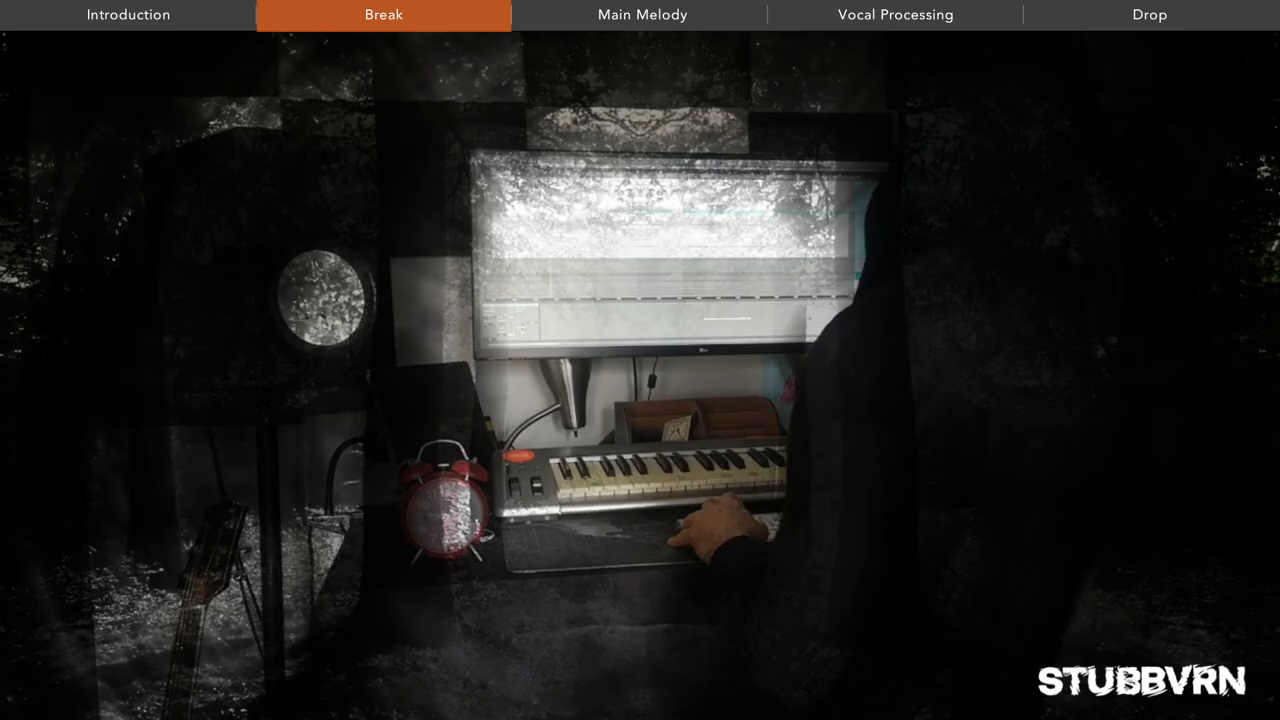
pyautogui.click(642, 14)
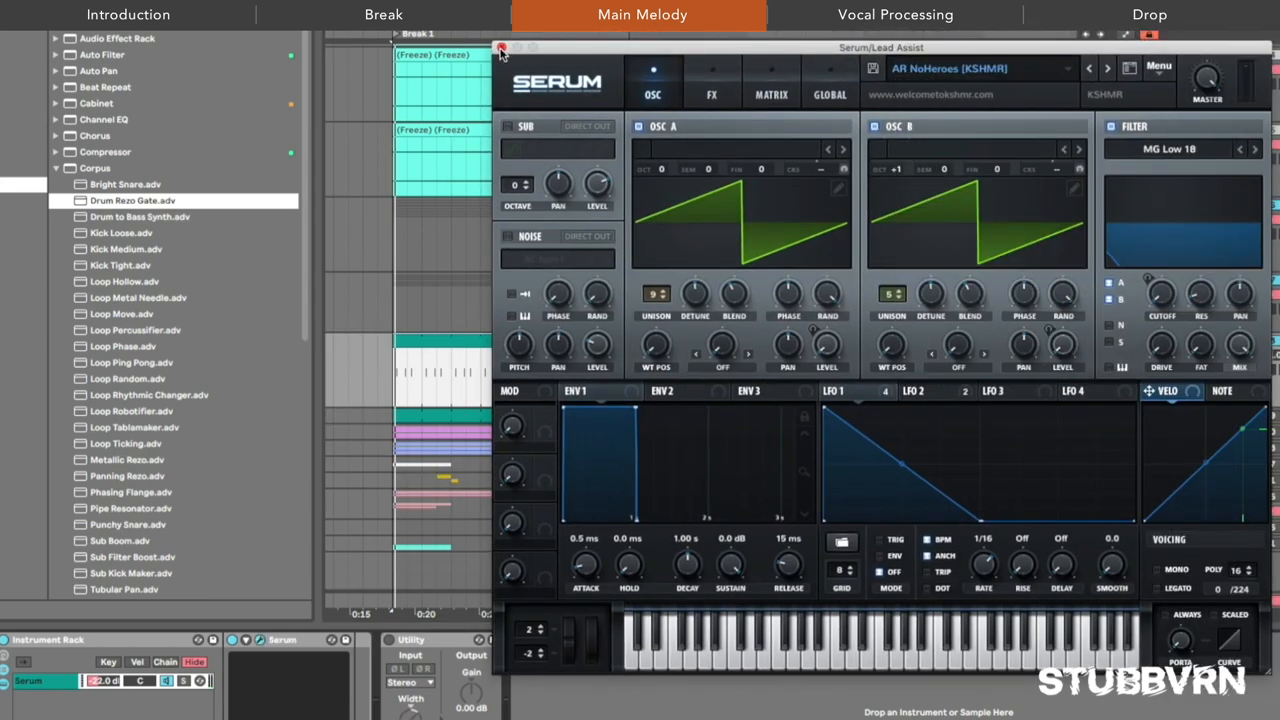
# - Browse Serum's preset library by category to the Plucked presets like Pizza Cult
pyautogui.click(500, 48)
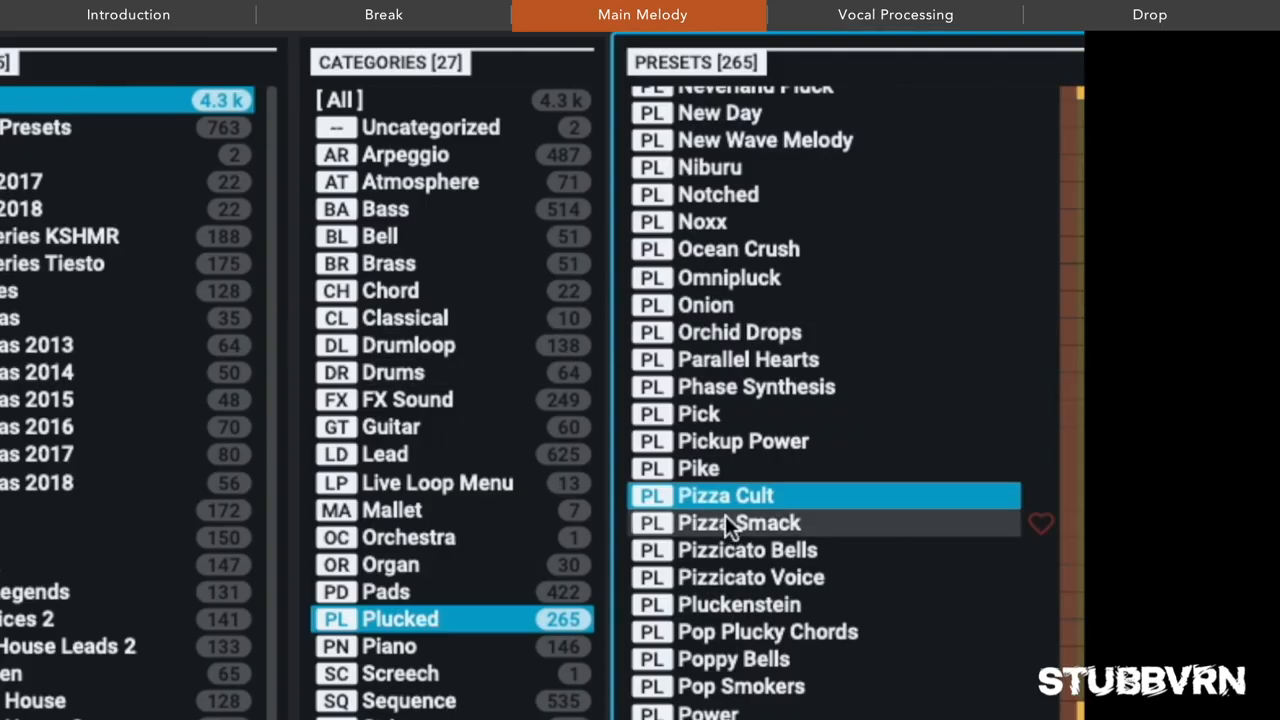
pyautogui.moveTo(724, 524)
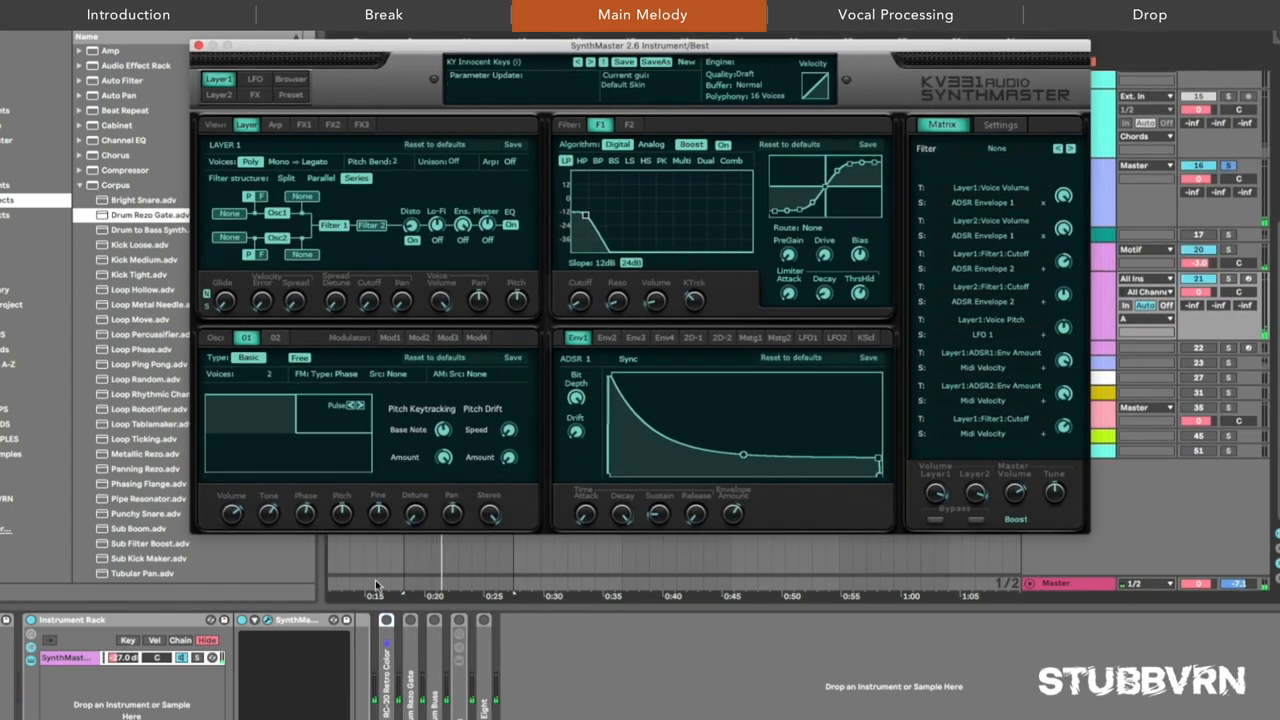
# - Close SynthMaster and show the Bell track's Drum Buss, EQ and Saturator chain
pyautogui.click(428, 620)
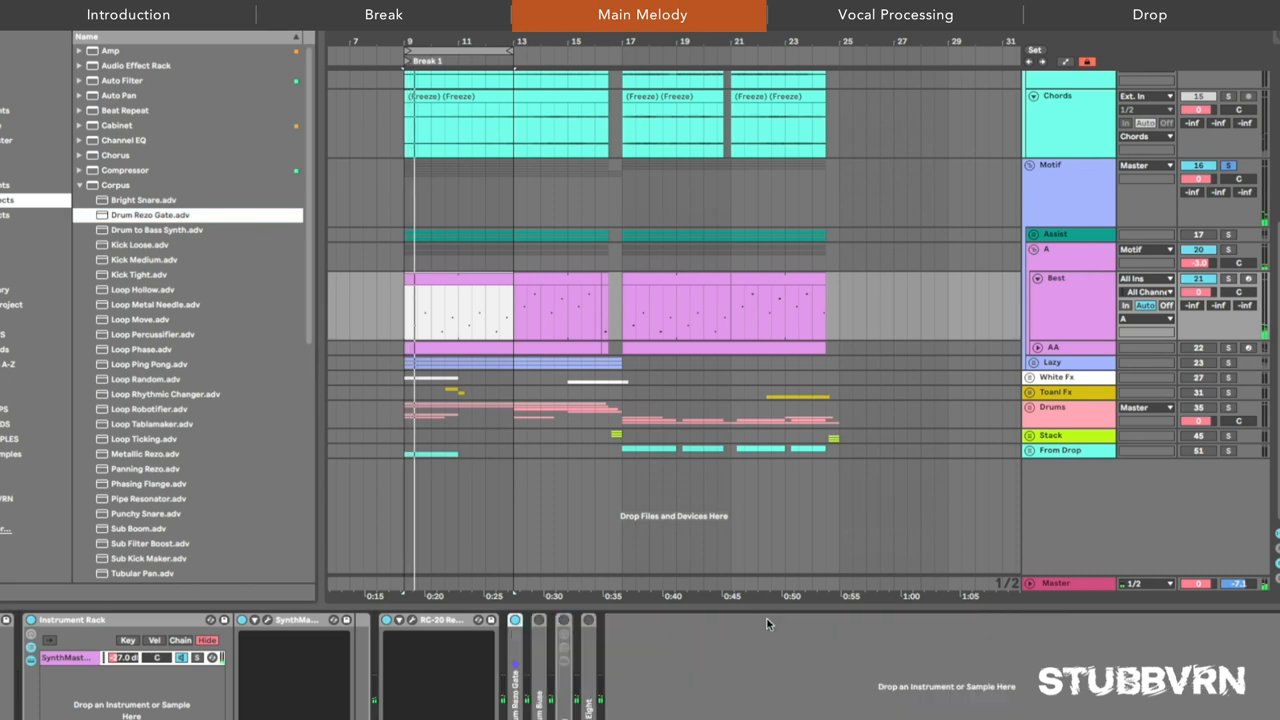
pyautogui.click(516, 620)
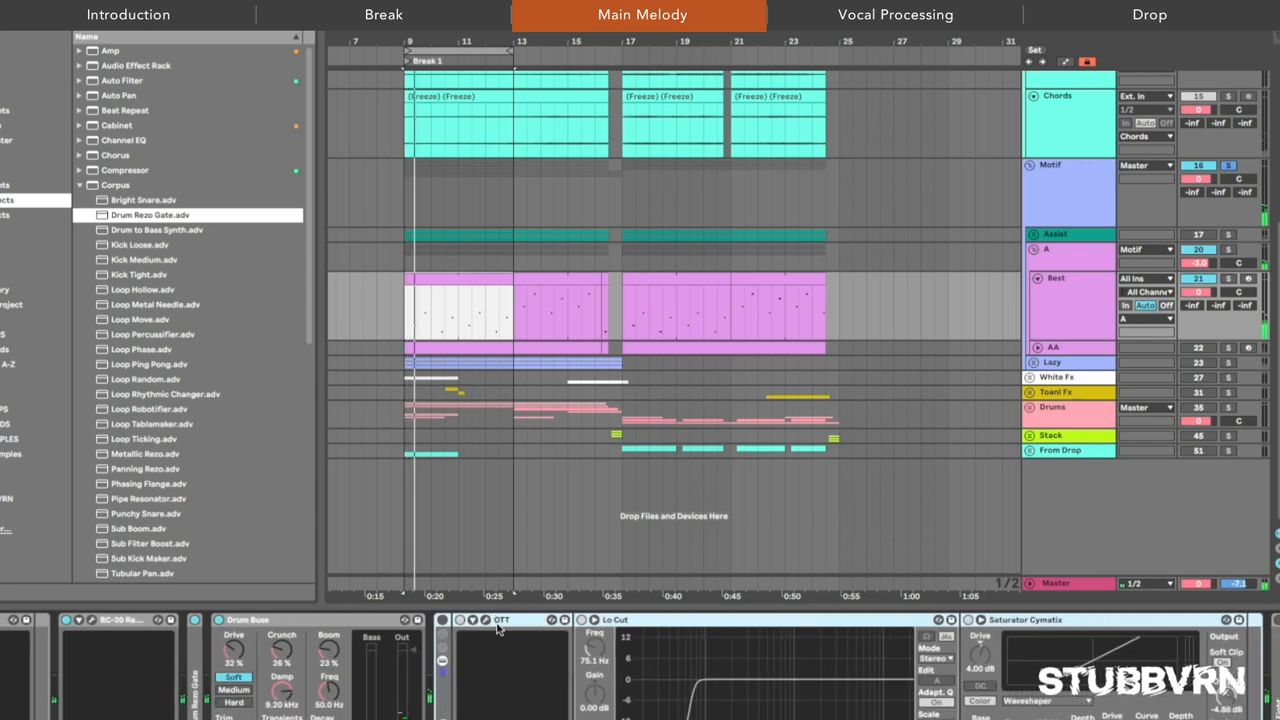
pyautogui.click(500, 620)
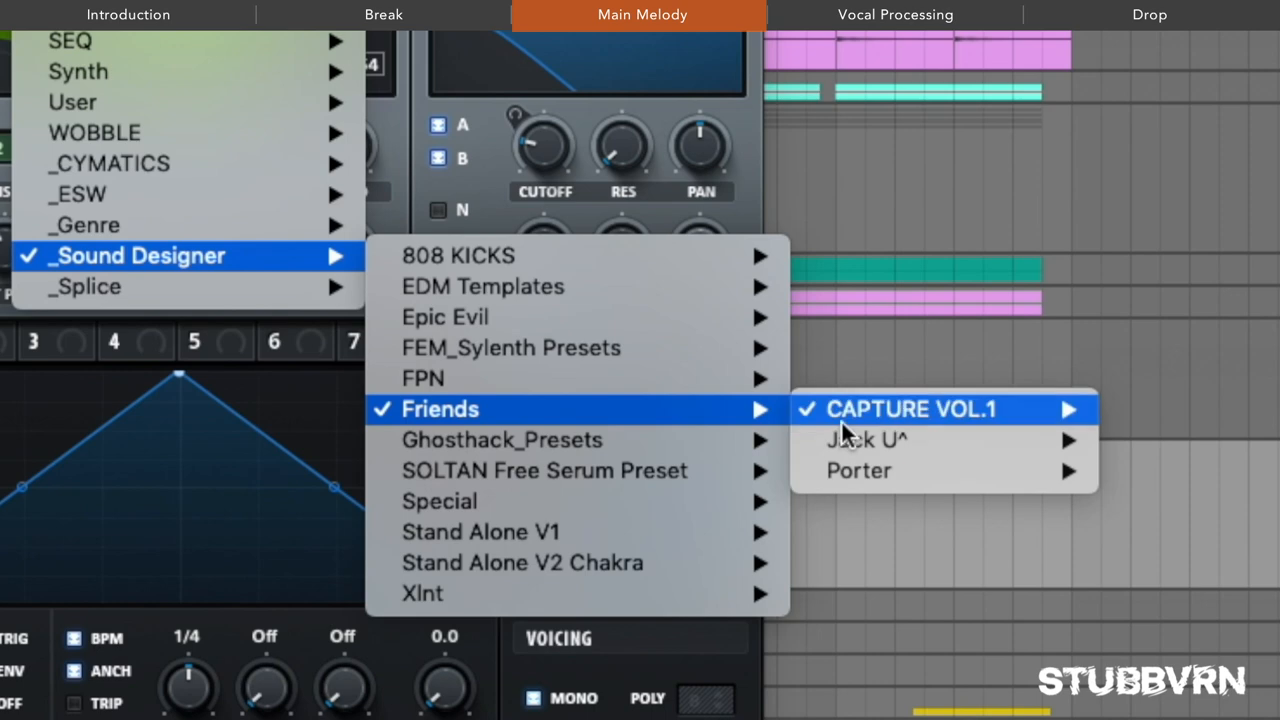
pyautogui.moveTo(924, 250)
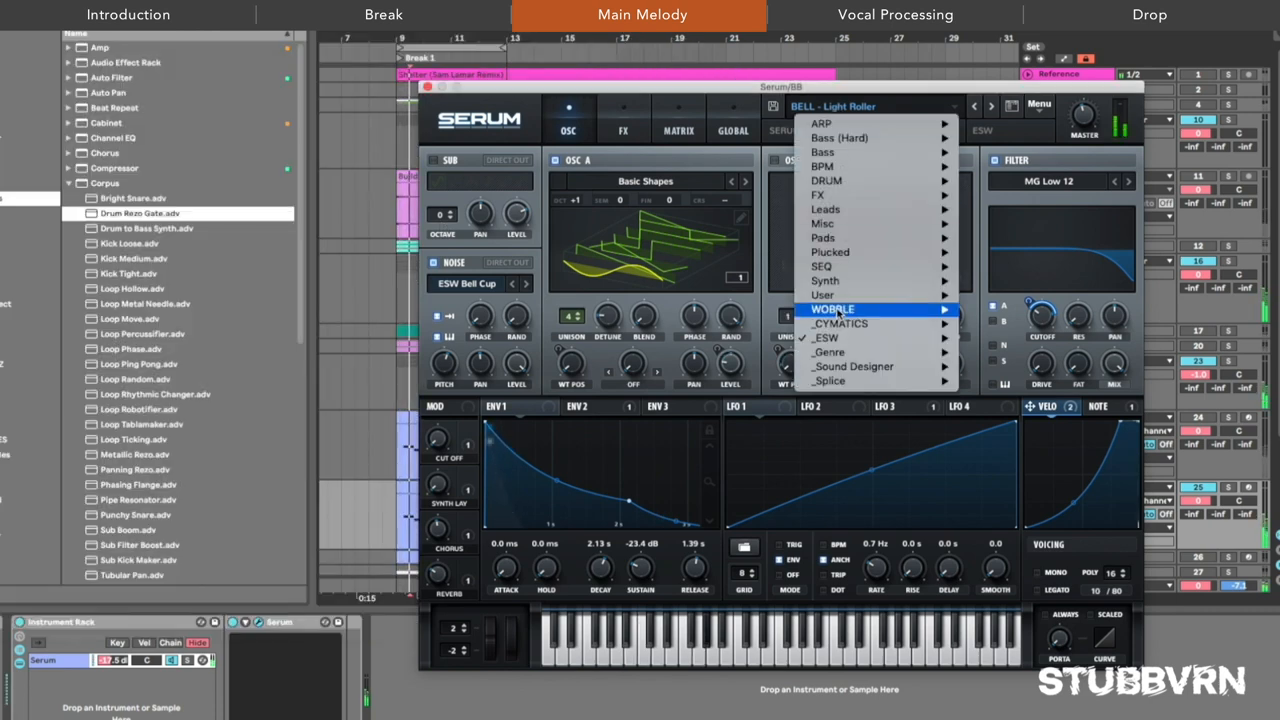
pyautogui.moveTo(824, 336)
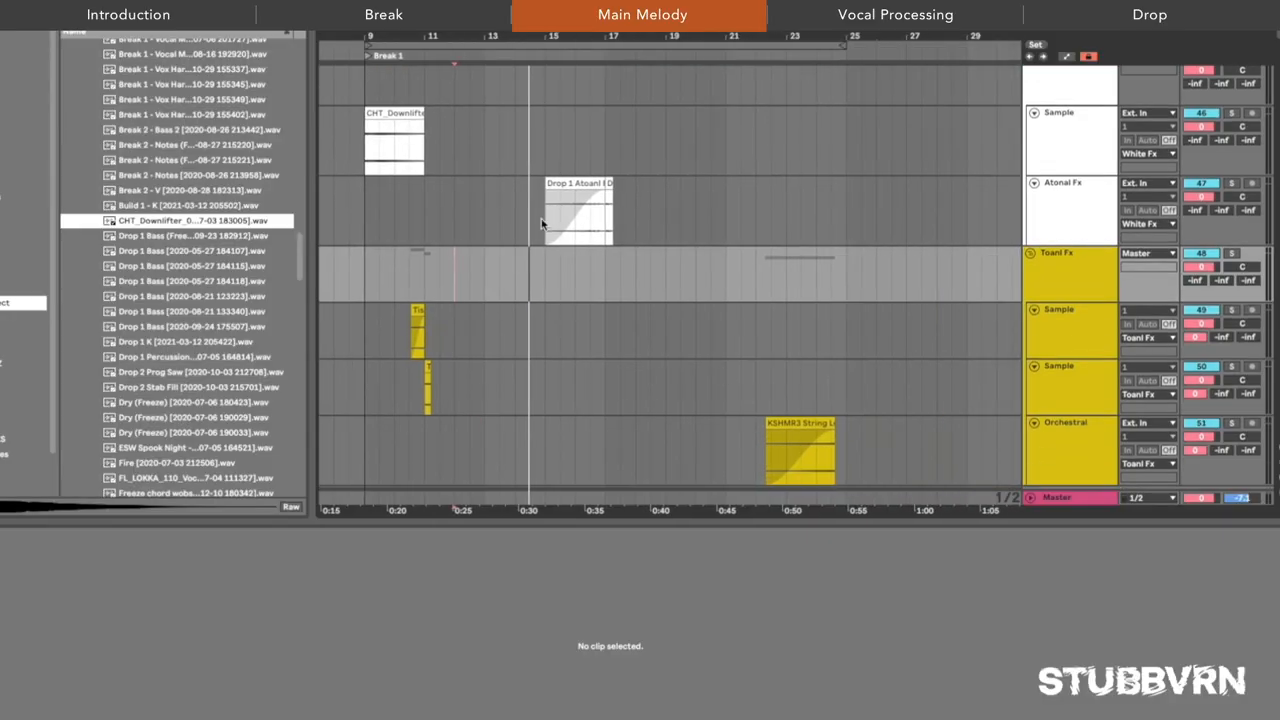
# - Hide the browser and bring up the downlifter and KSHMR Vintage string clip details
pyautogui.click(576, 210)
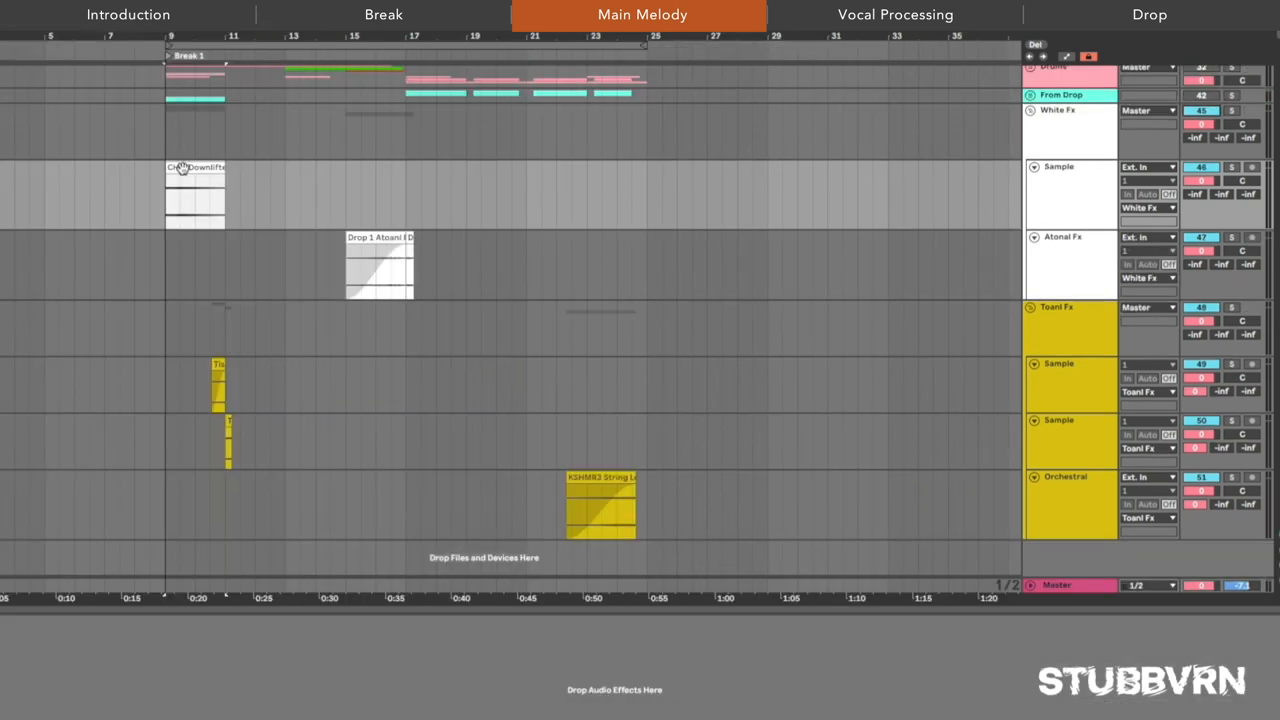
pyautogui.click(196, 200)
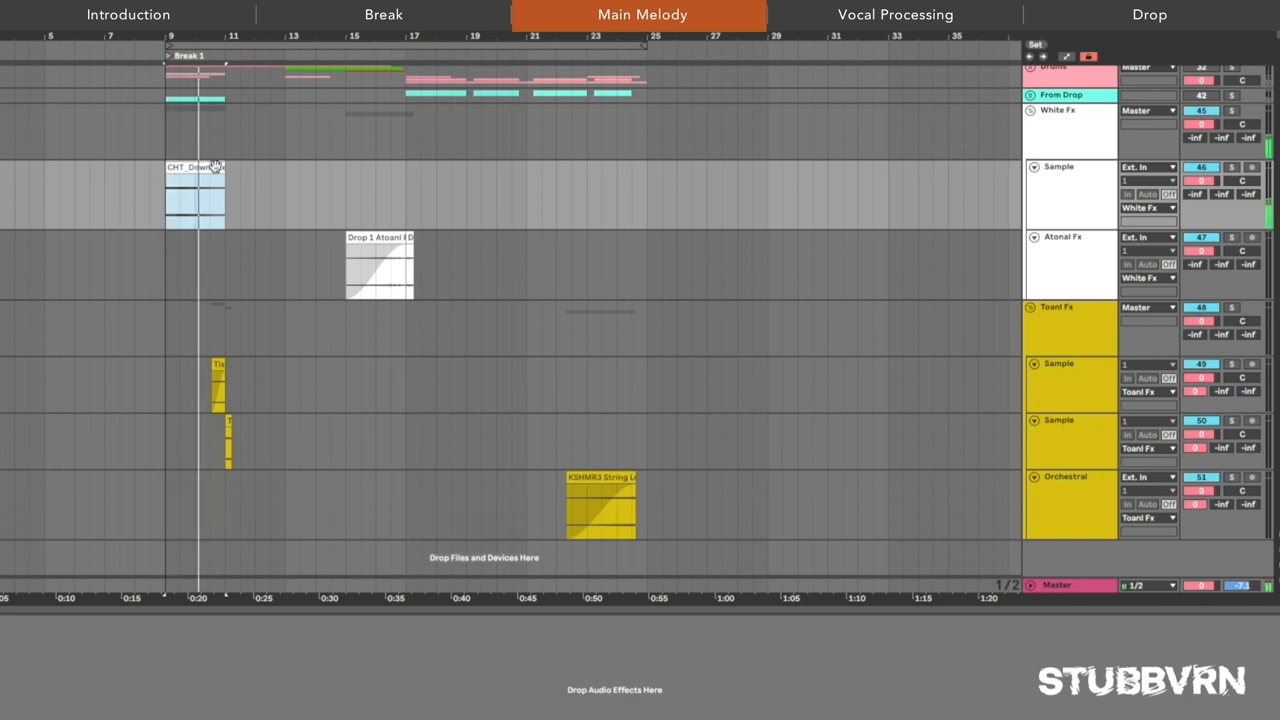
pyautogui.doubleClick(196, 196)
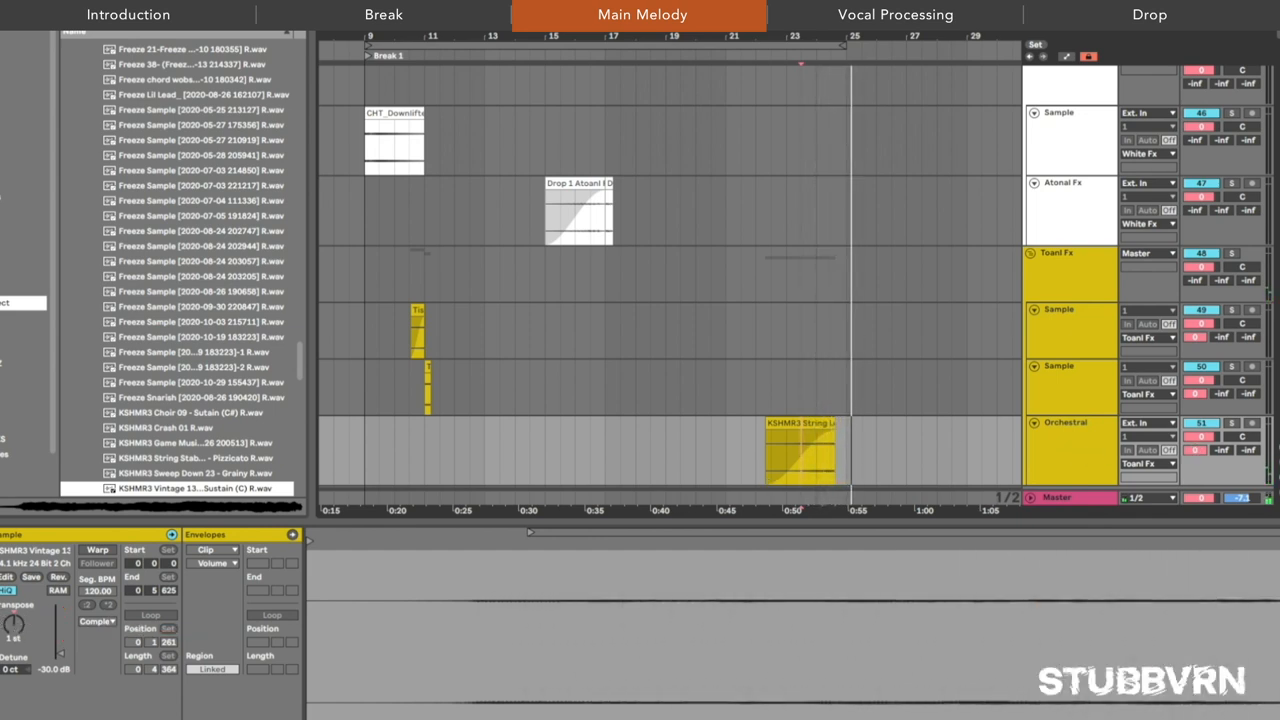
# - Move to the Vocal Processing section showing the Splice acapella and harmony clips
pyautogui.click(1034, 422)
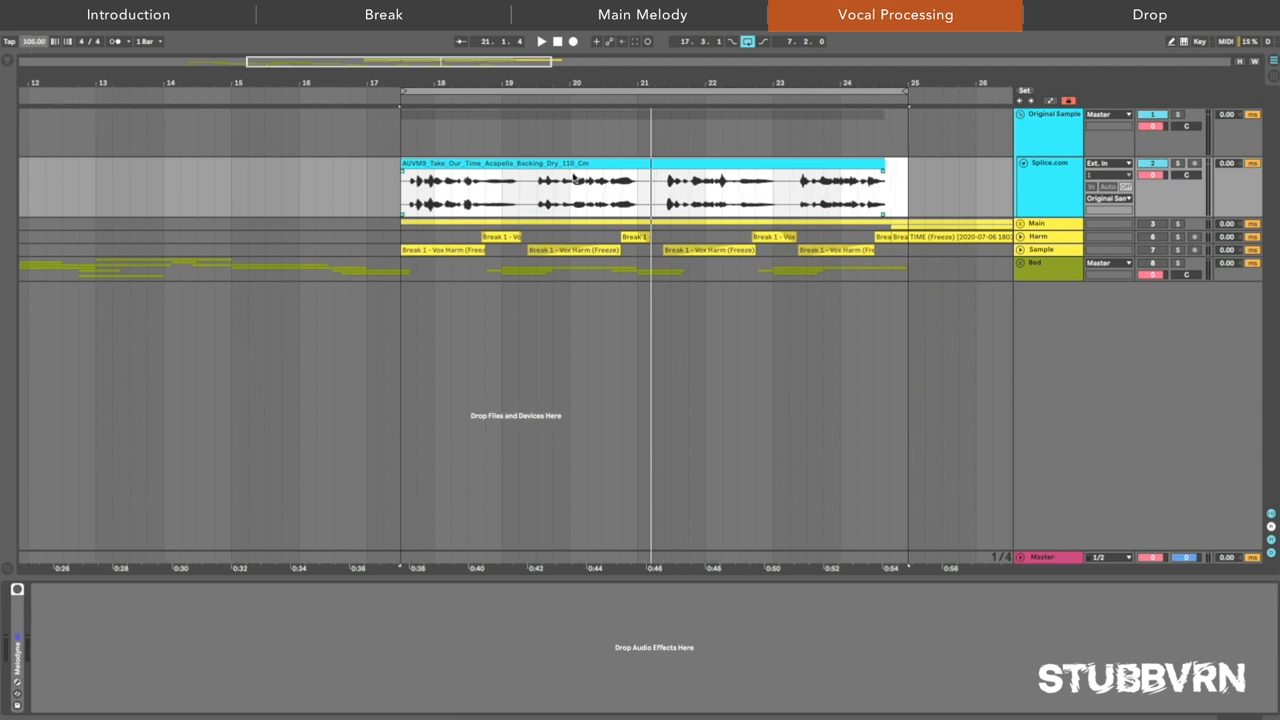
pyautogui.moveTo(576, 176)
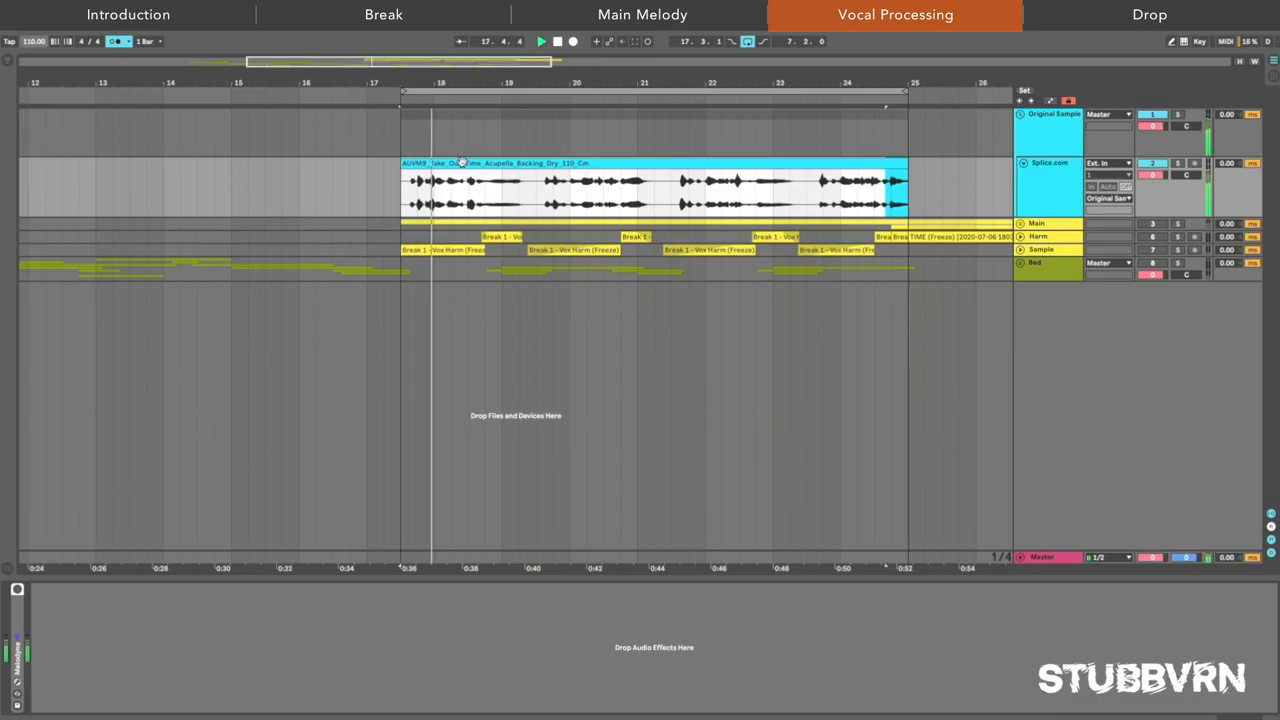
# - Show the acapella clip's waveform zoomed in to verify its timing lines up
pyautogui.doubleClick(650, 180)
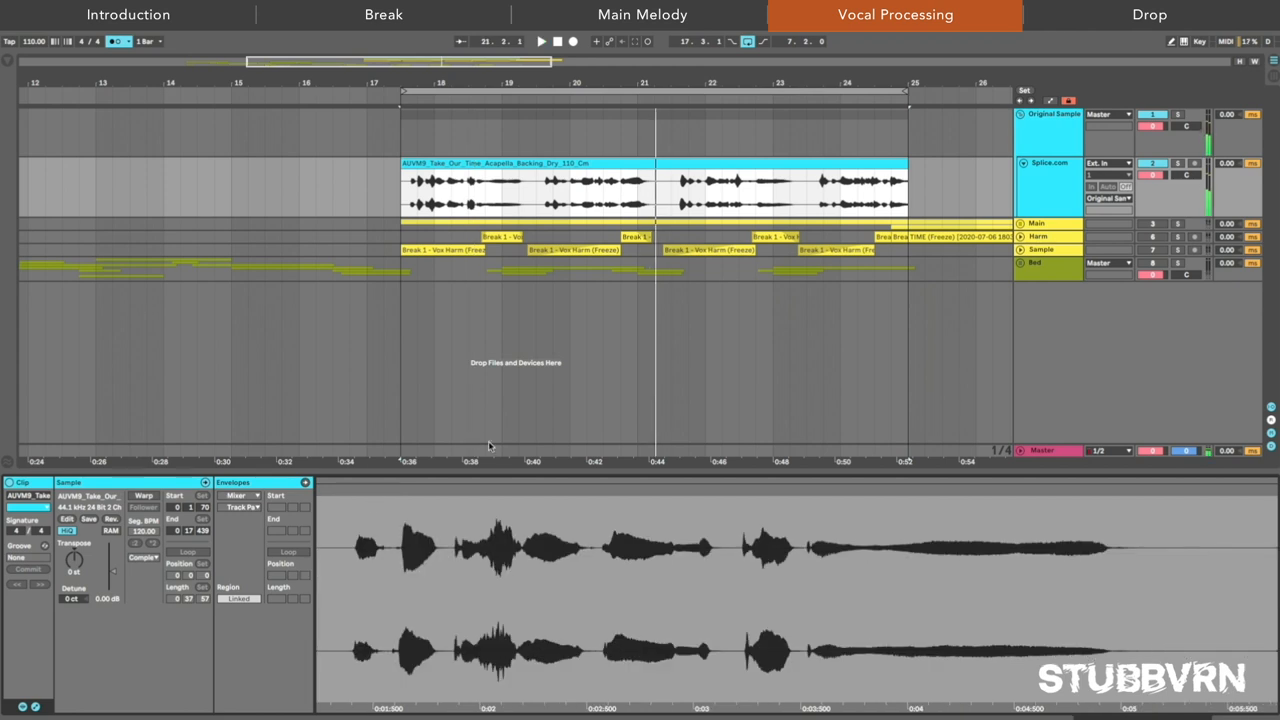
pyautogui.click(540, 40)
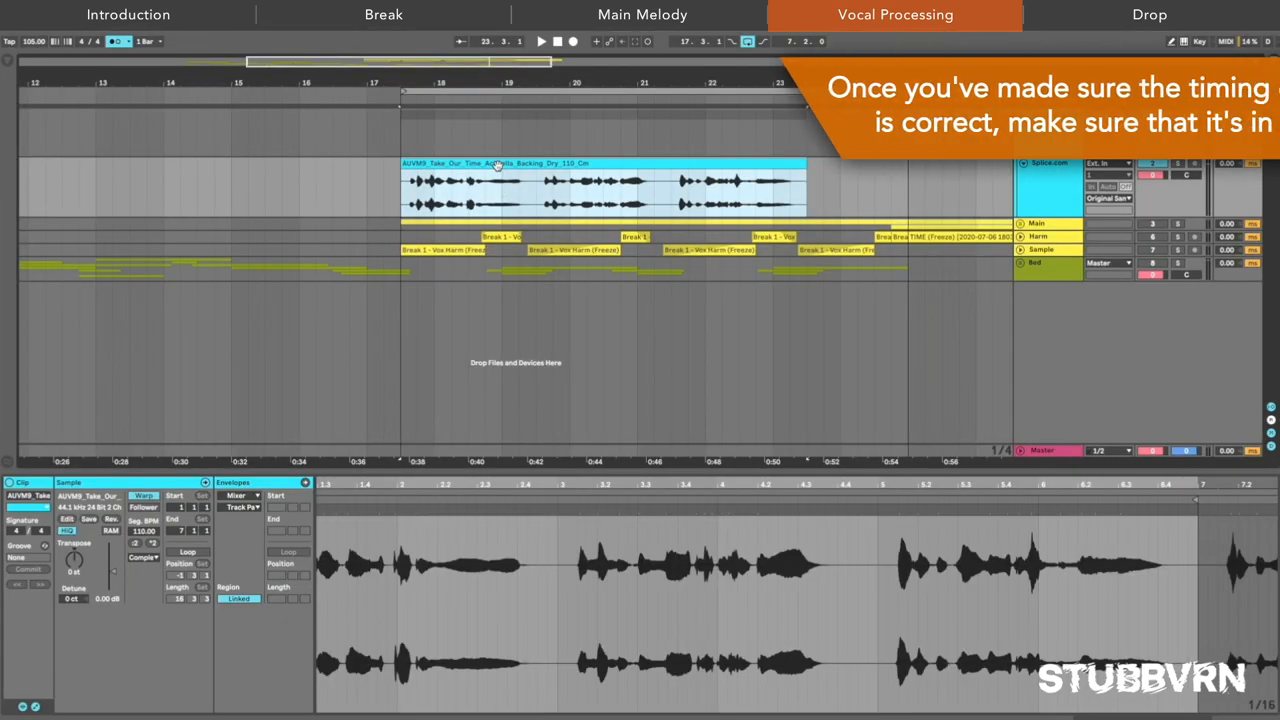
pyautogui.click(540, 40)
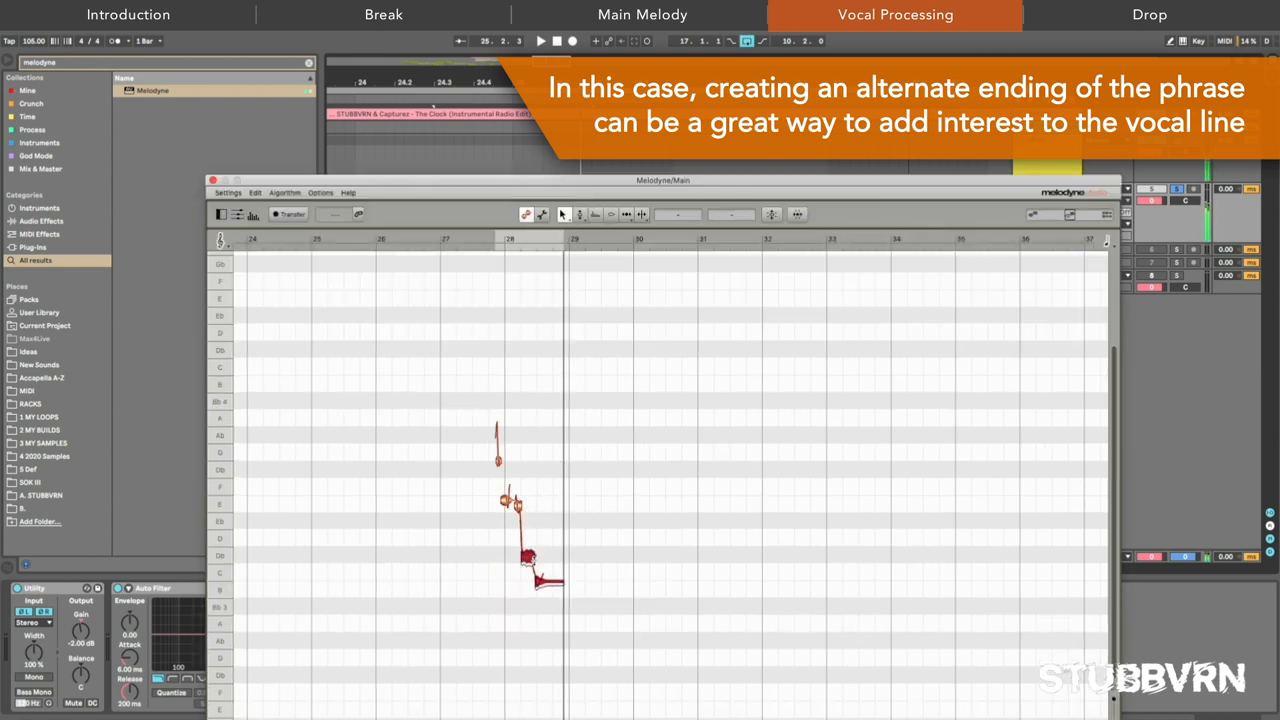
# - Drag the phrase's final Melodyne note to a new pitch for an alternate ending
pyautogui.click(540, 40)
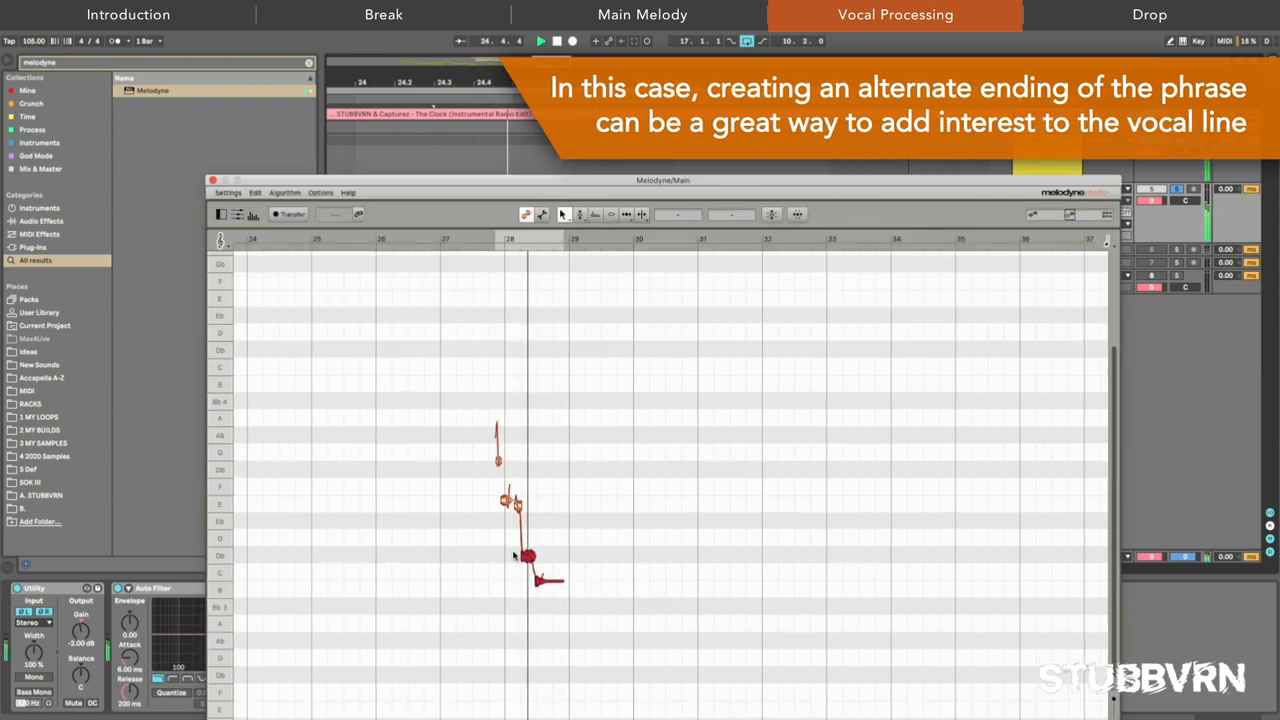
pyautogui.moveTo(662, 180); pyautogui.dragTo(676, 438)
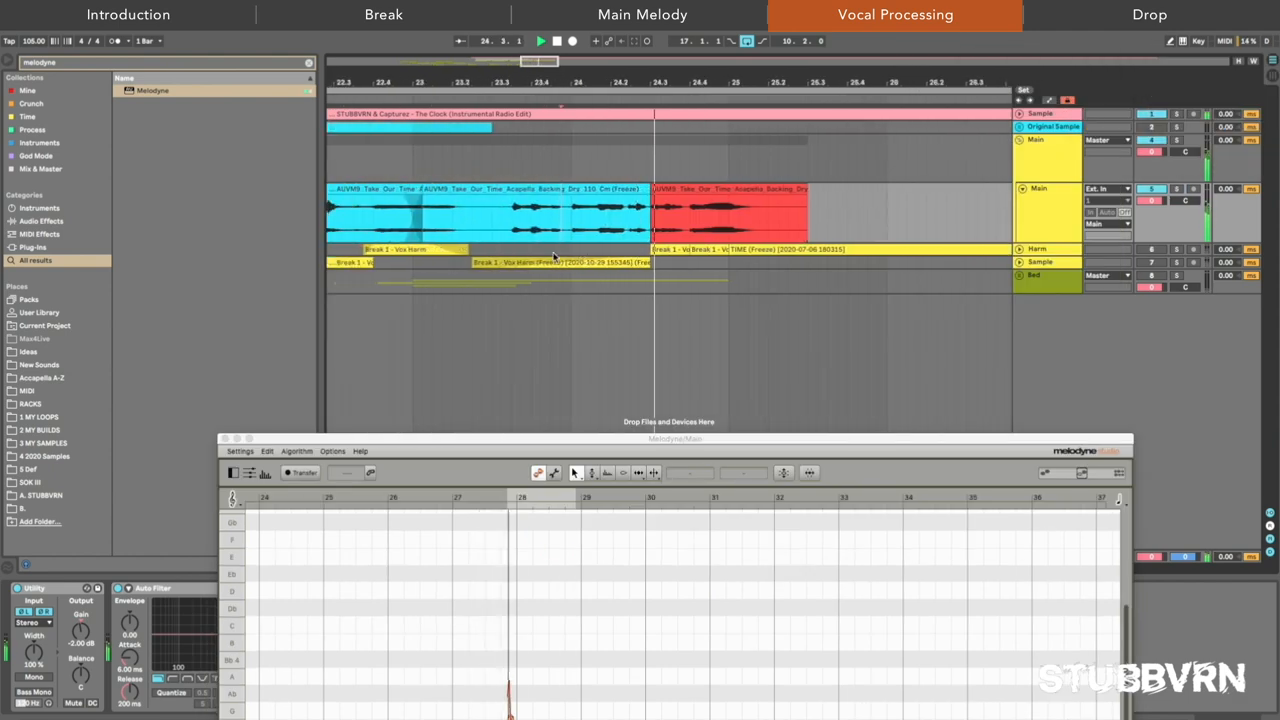
pyautogui.moveTo(676, 438); pyautogui.dragTo(668, 192)
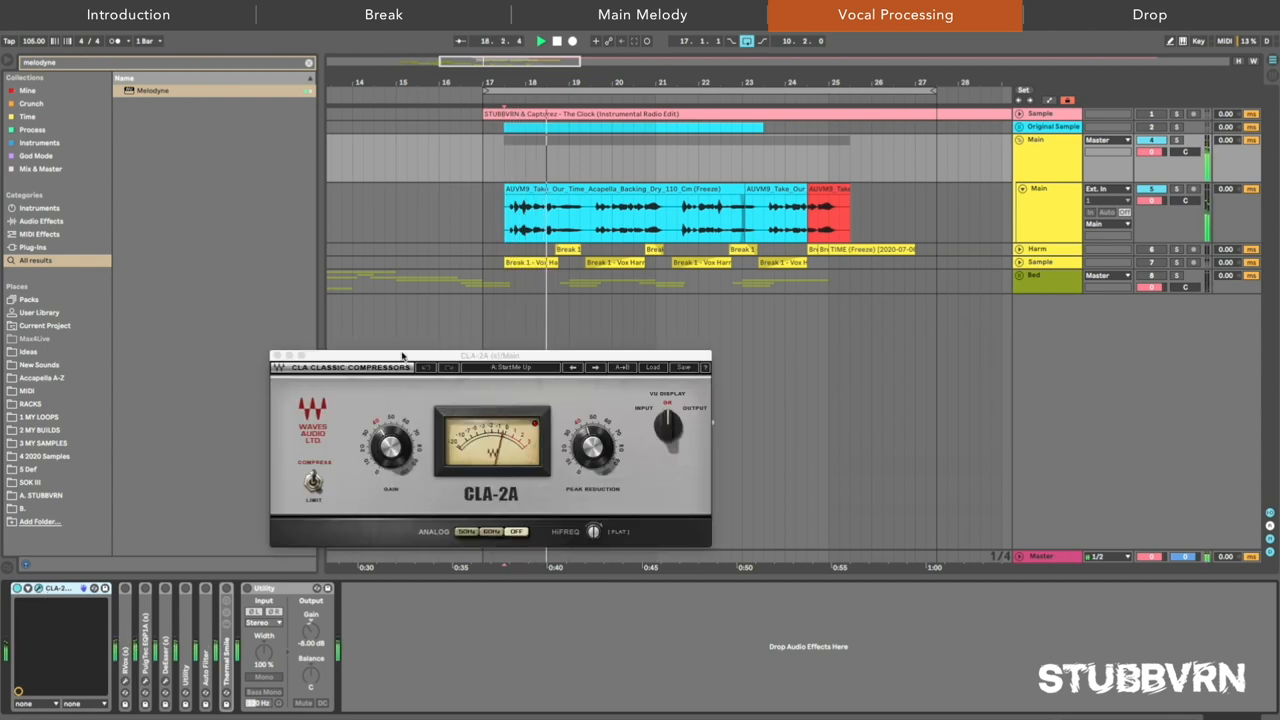
# - Move the CLA-2A window aside and bring up the PuigTec EQ and Renaissance Vox on the vocal chain
pyautogui.moveTo(490, 356); pyautogui.dragTo(384, 314)
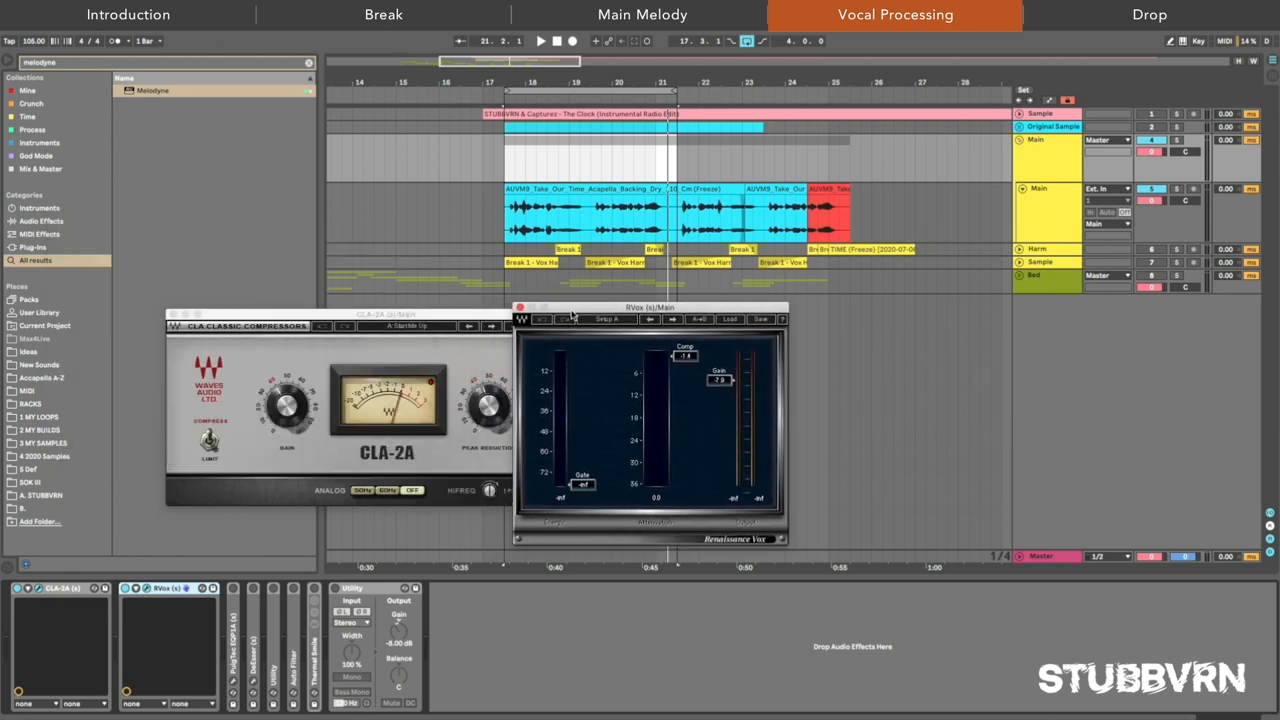
pyautogui.click(540, 40)
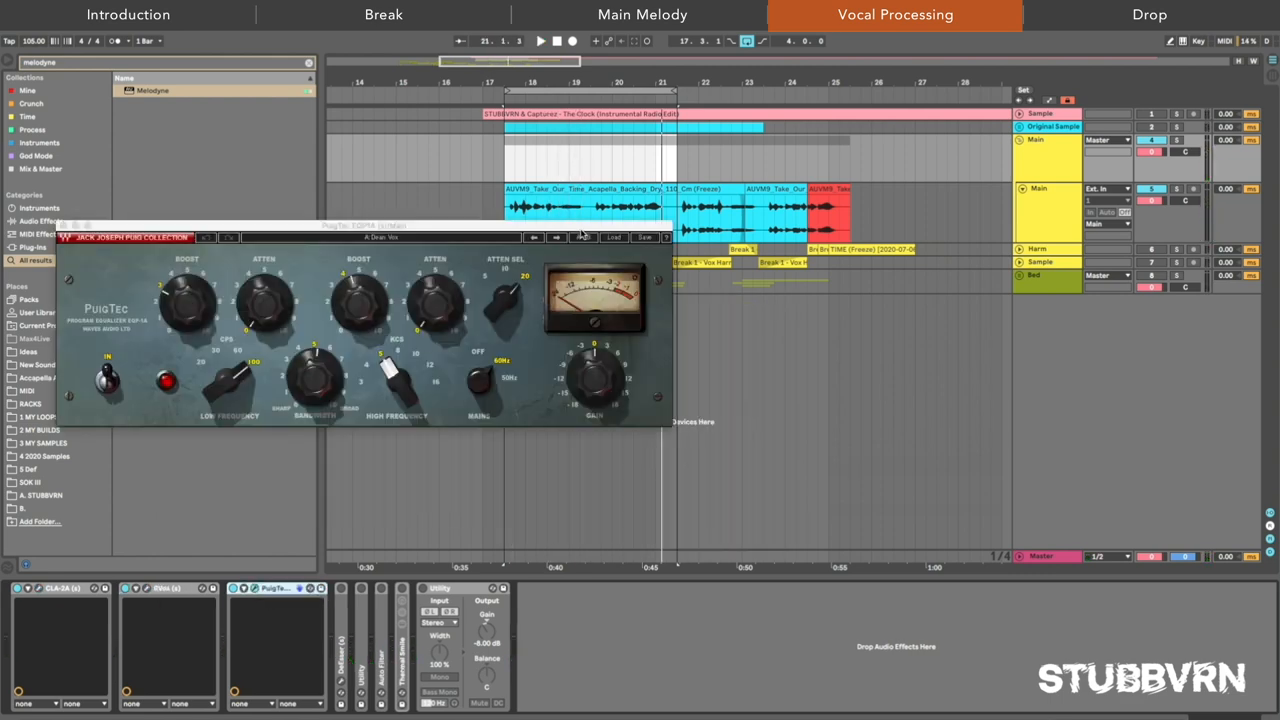
pyautogui.click(614, 238)
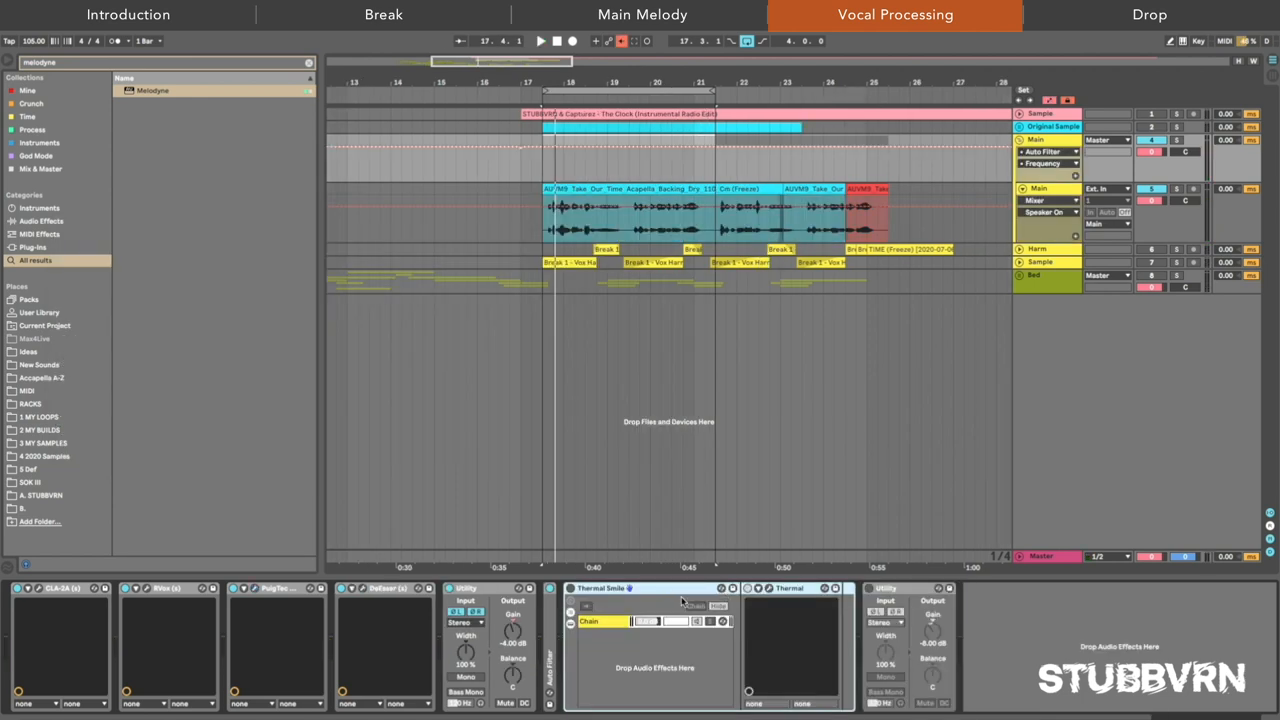
# - Browse the Thermal effect's preset library, then show the Harm vocal's FabFilter Pro-Q 3 low-cut curve
pyautogui.click(540, 40)
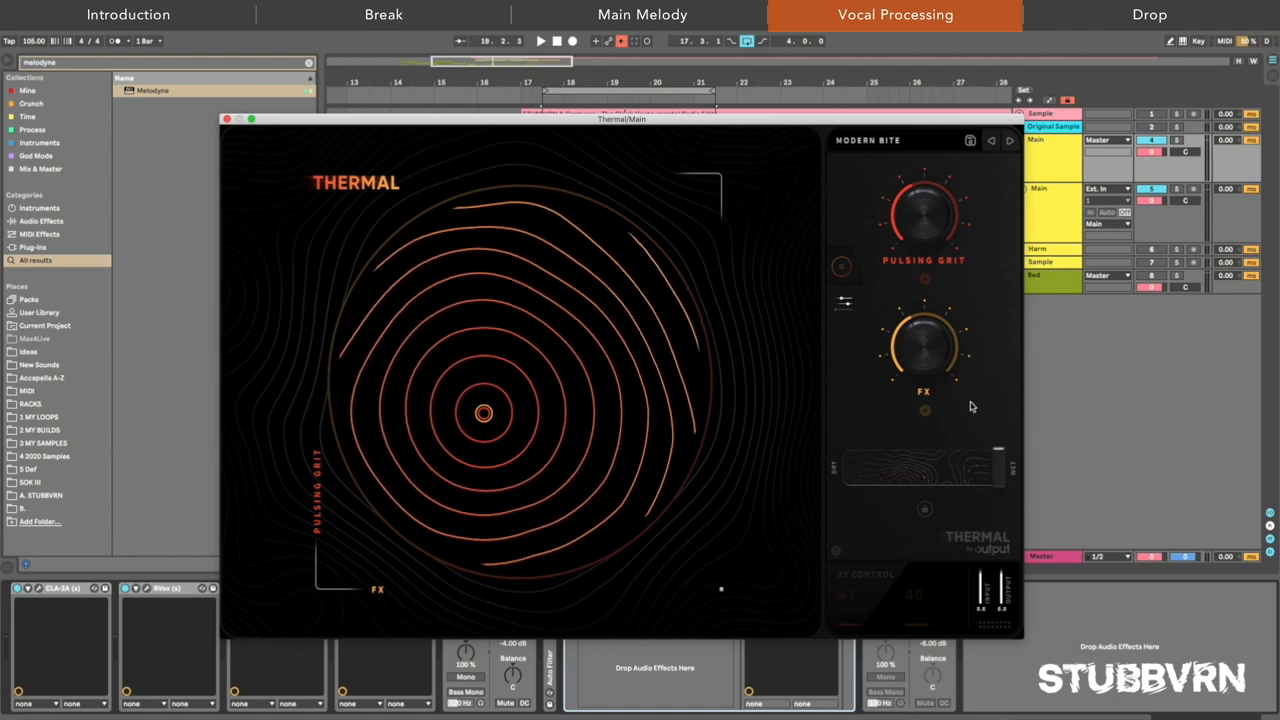
pyautogui.click(868, 140)
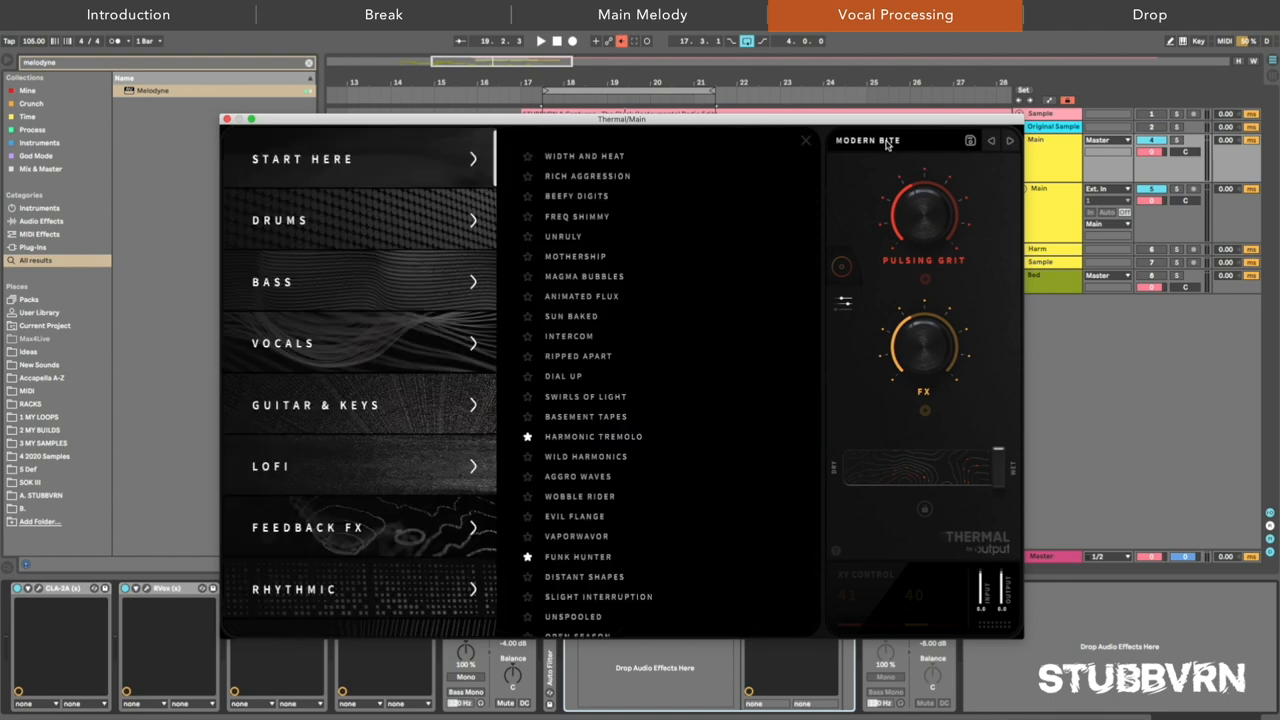
pyautogui.click(806, 140)
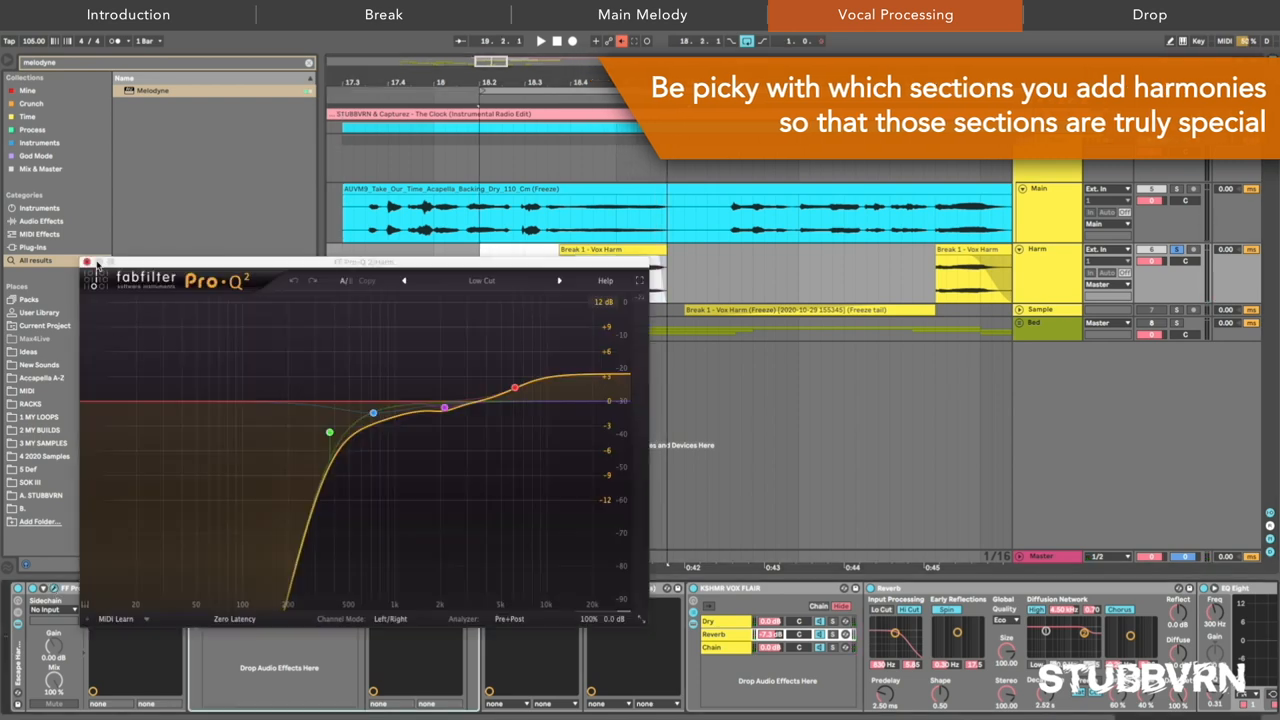
# - Check Thermal on the harmony chain, then close the plugin windows to show the reverse reverb clips
pyautogui.click(88, 262)
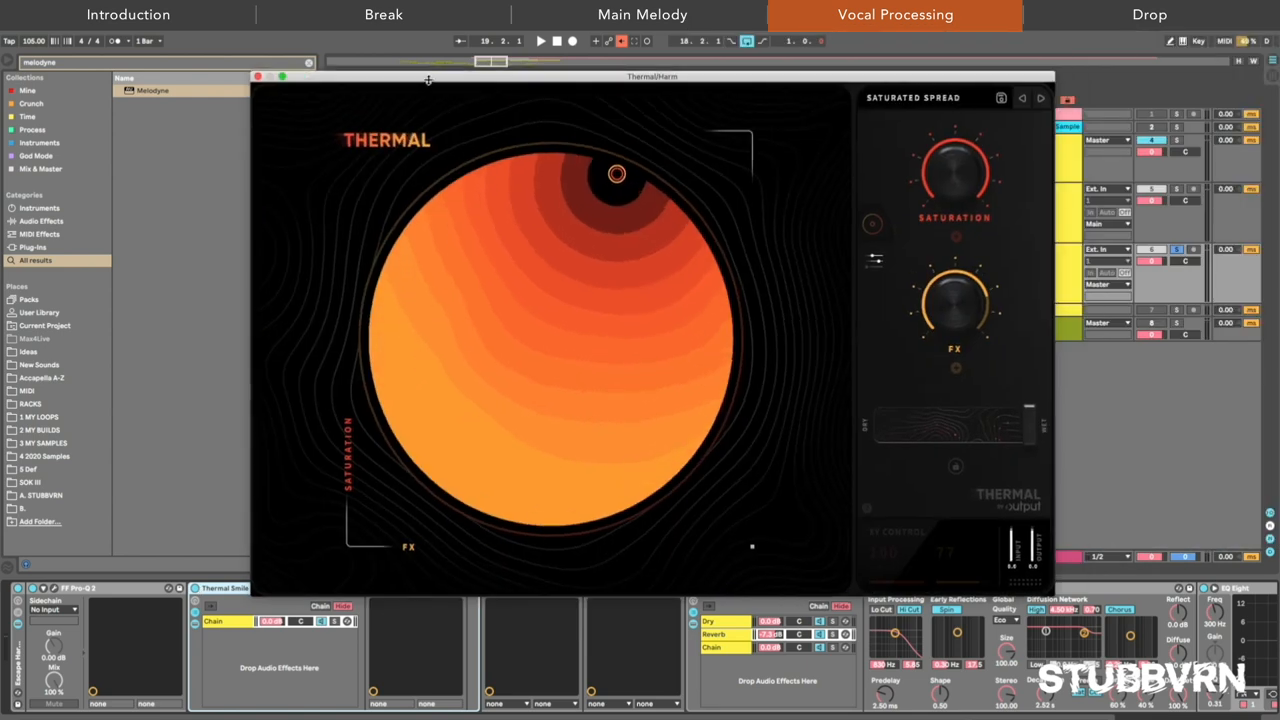
pyautogui.click(256, 76)
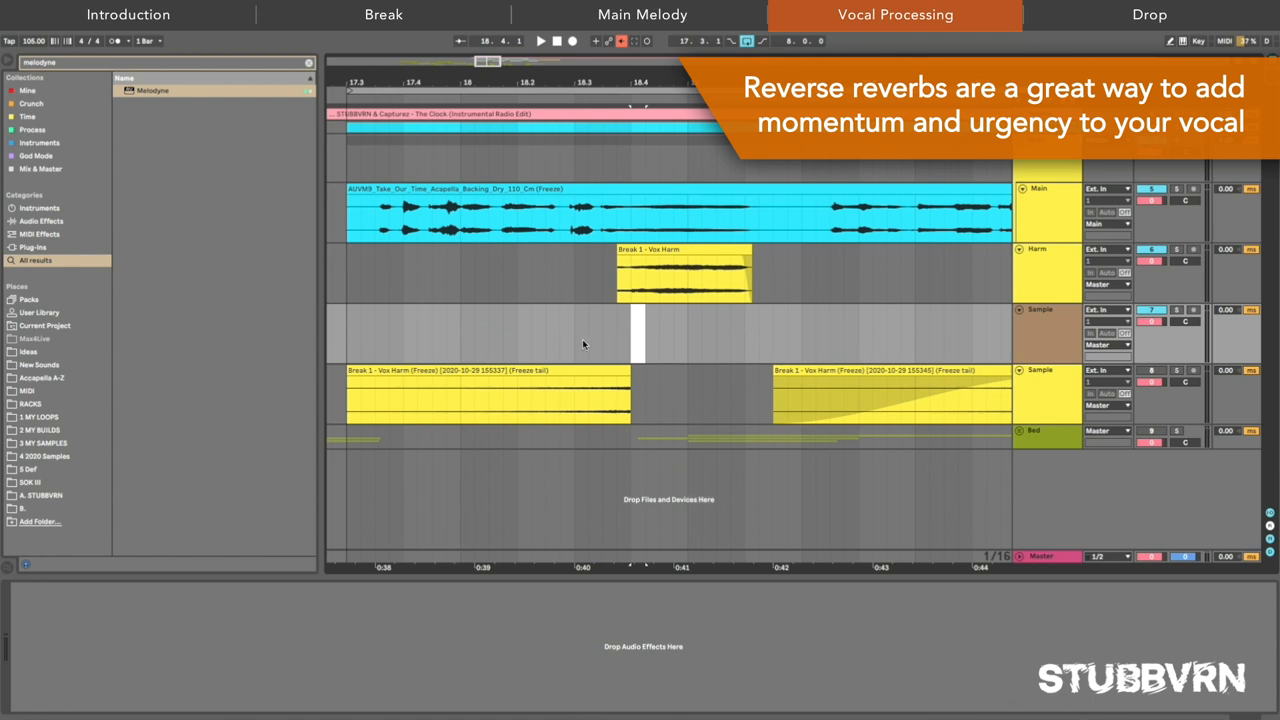
# - Navigate the Arrangement View to the Drop 5 locator showing the Sub and Razor sub bass tracks
pyautogui.press('cmd+j')
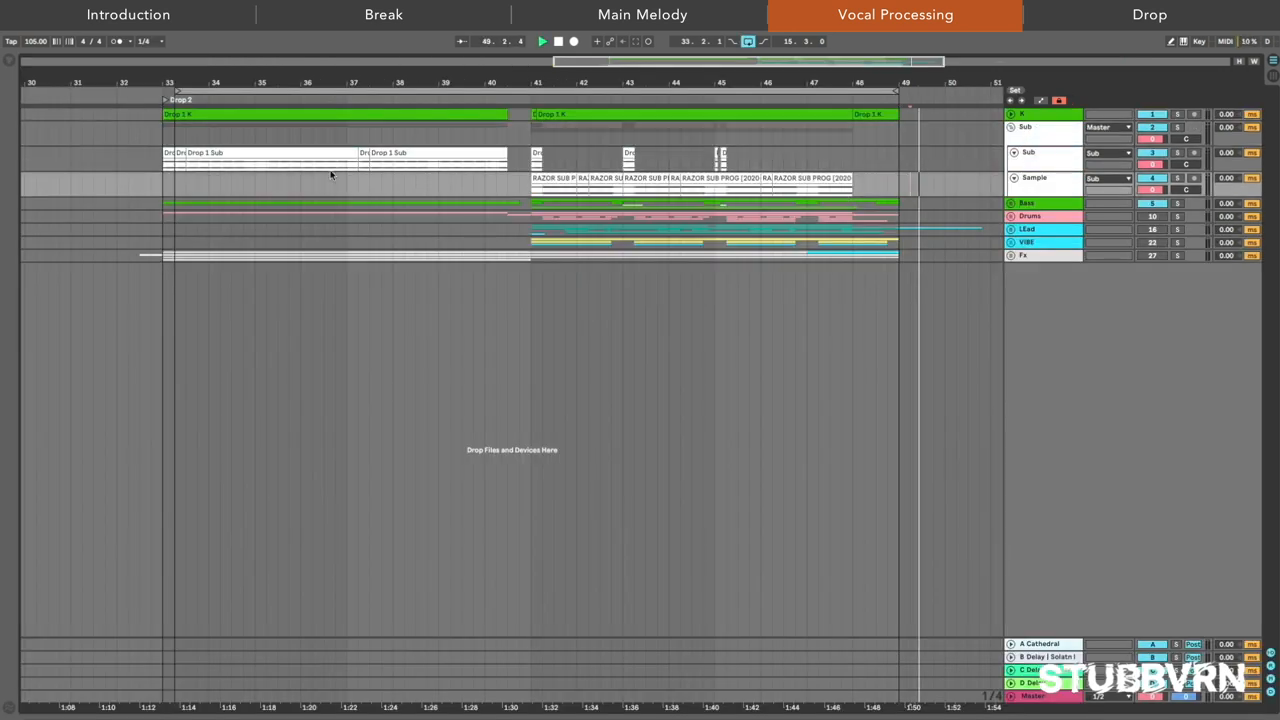
# - Jump to the Drop locator, unfold the Bass group (Prog Bass, The Clock, Sample) and start playback
pyautogui.click(1148, 14)
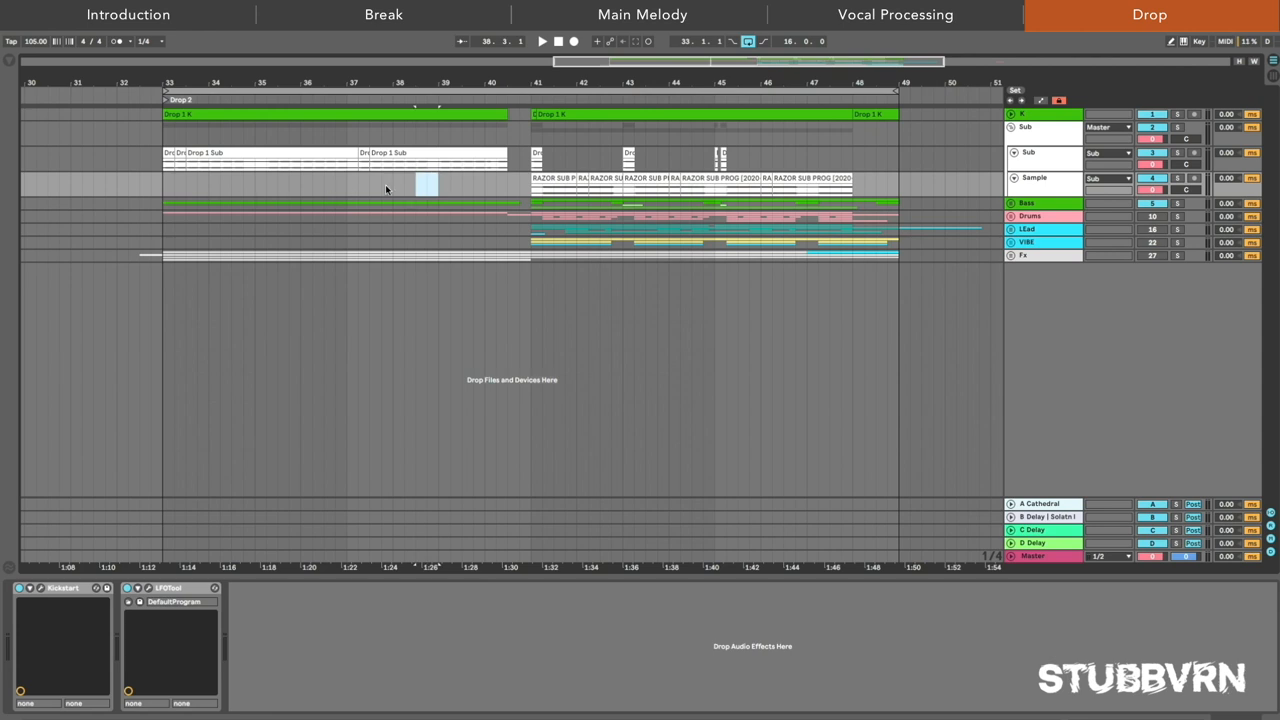
pyautogui.click(542, 40)
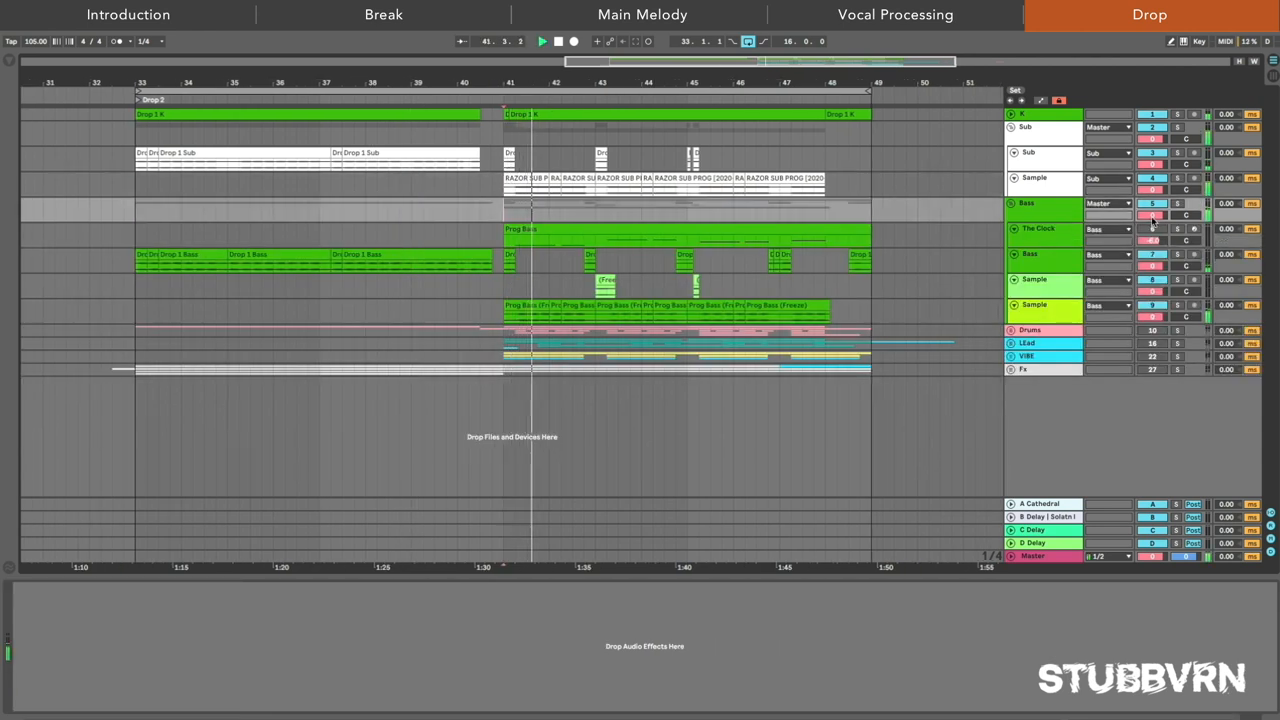
pyautogui.click(1040, 228)
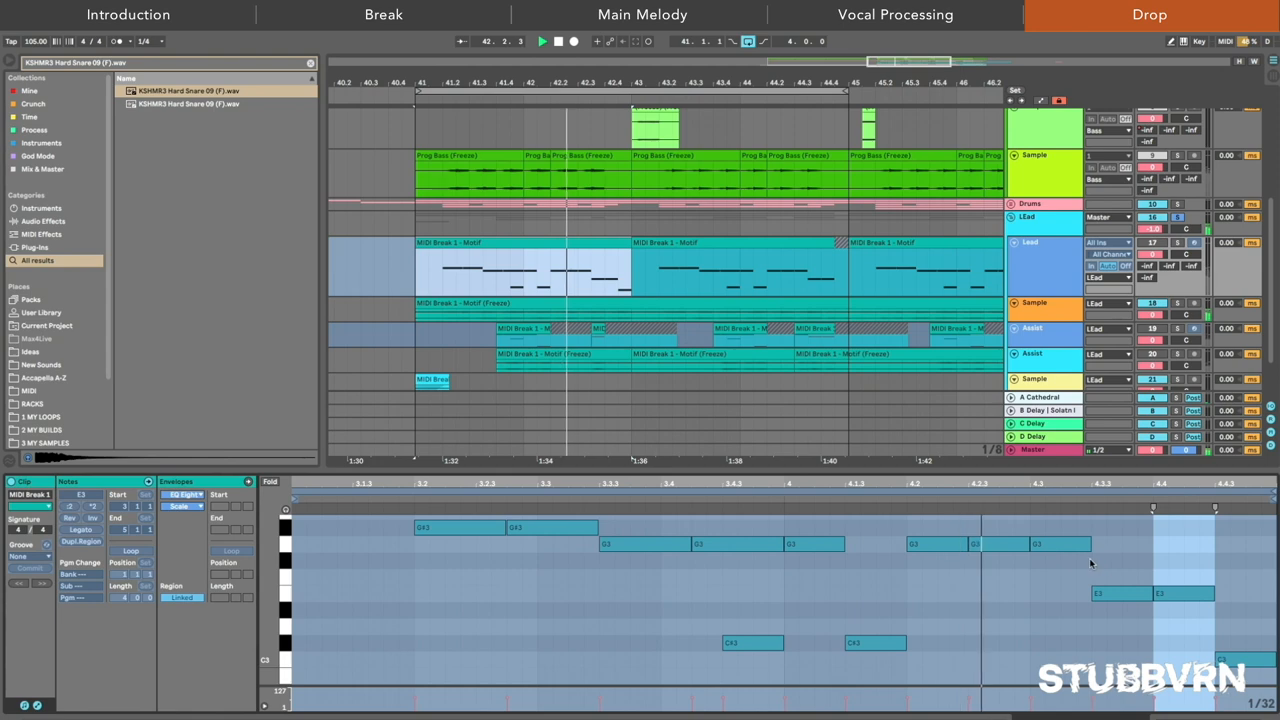
# - Bring the Lead track's MIDI Break 1 - Motif clip into the MIDI Note Editor
pyautogui.rightClick(1040, 340)
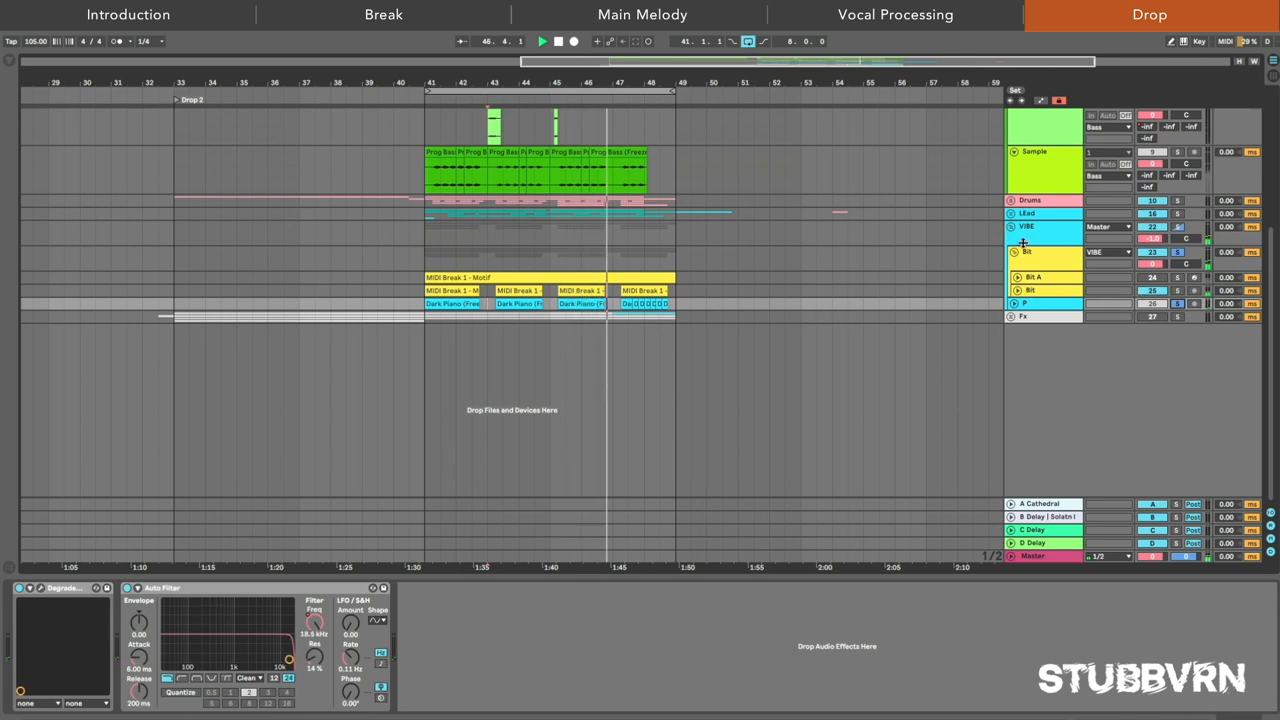
# - Unfold the Fx group to show the Drop 1 Fx, Absent Fx and Ambience tracks while the drop plays
pyautogui.click(1012, 252)
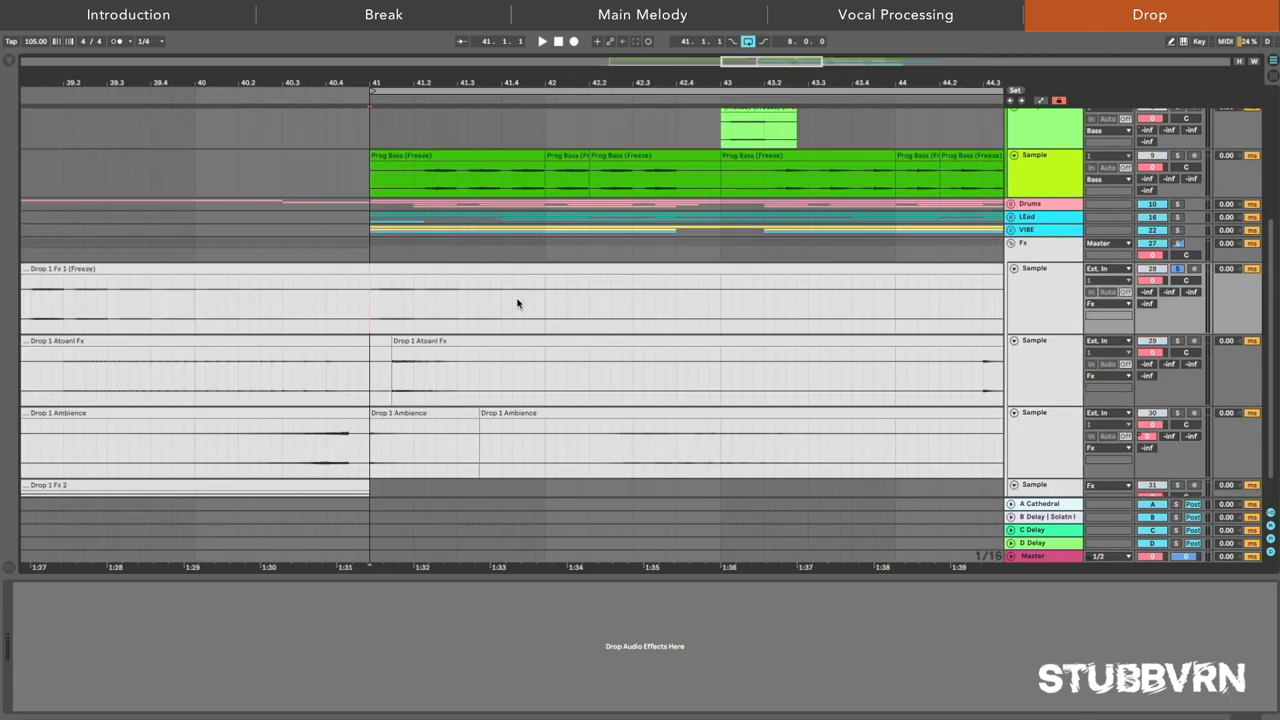
pyautogui.click(542, 40)
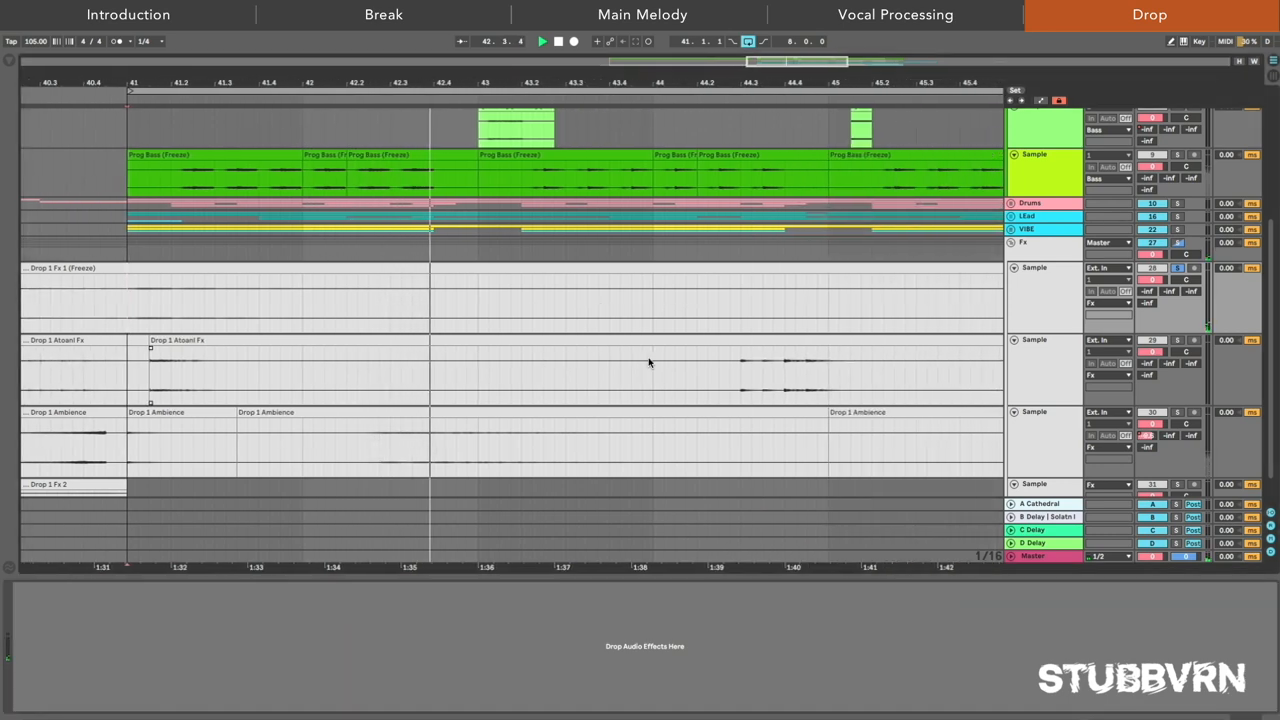
pyautogui.click(556, 40)
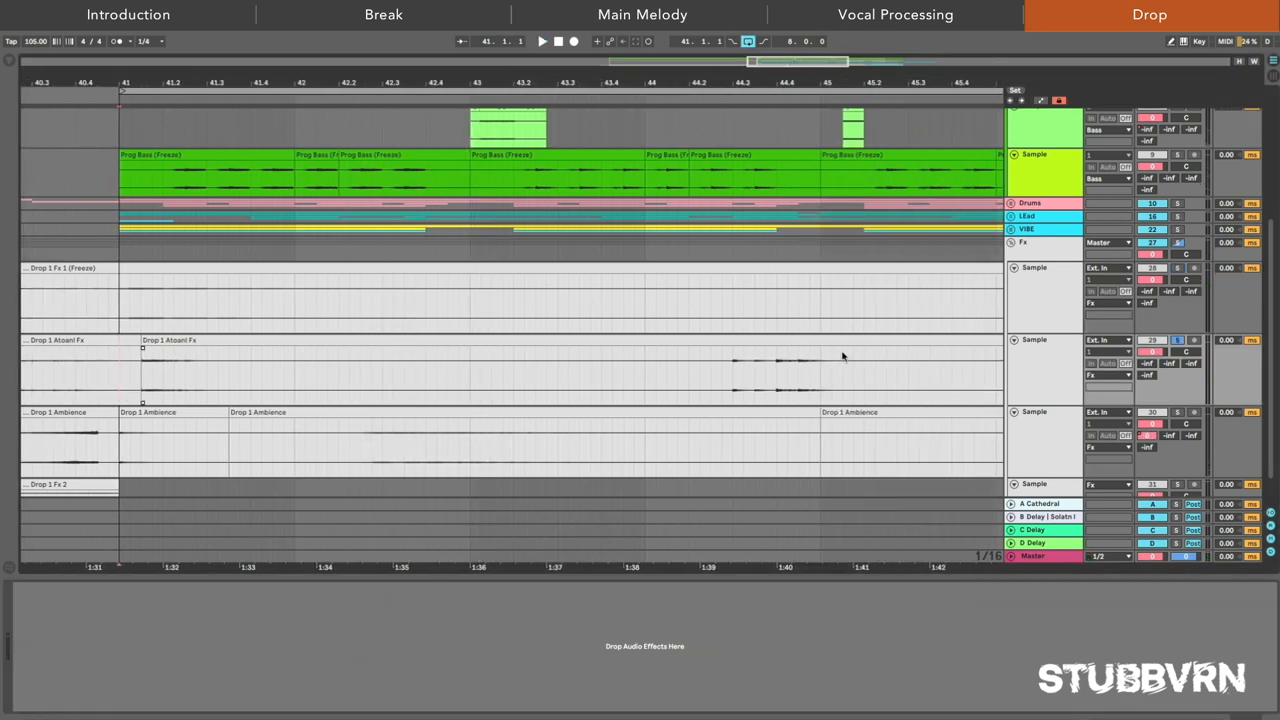